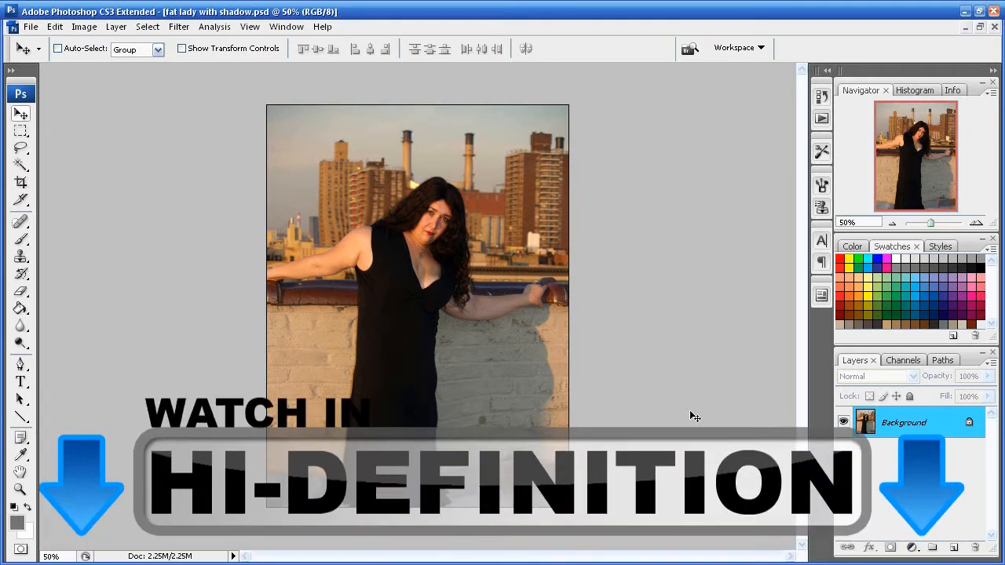
{"action": "mouse_move", "coordinate": [443, 248]}
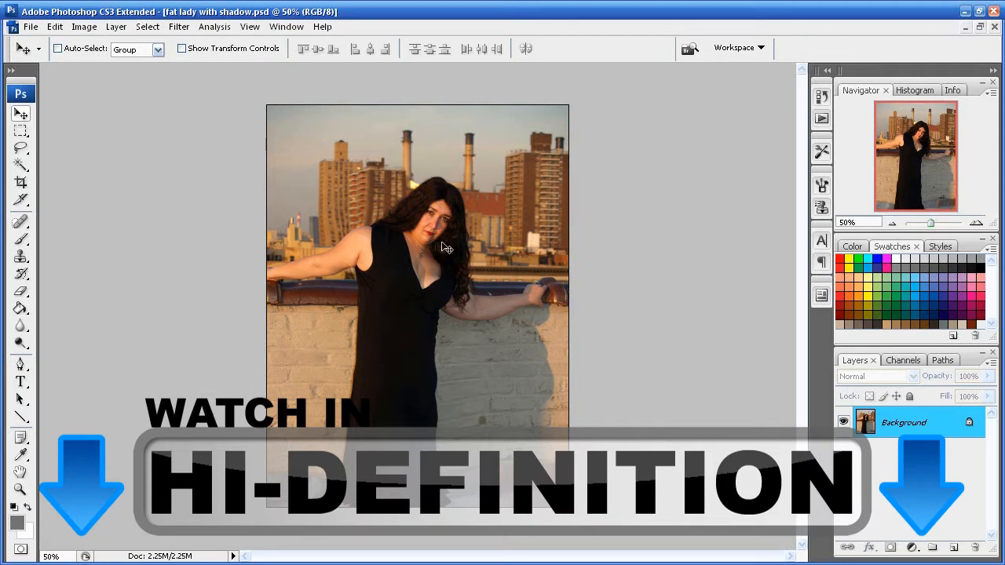
{"action": "mouse_move", "coordinate": [369, 391]}
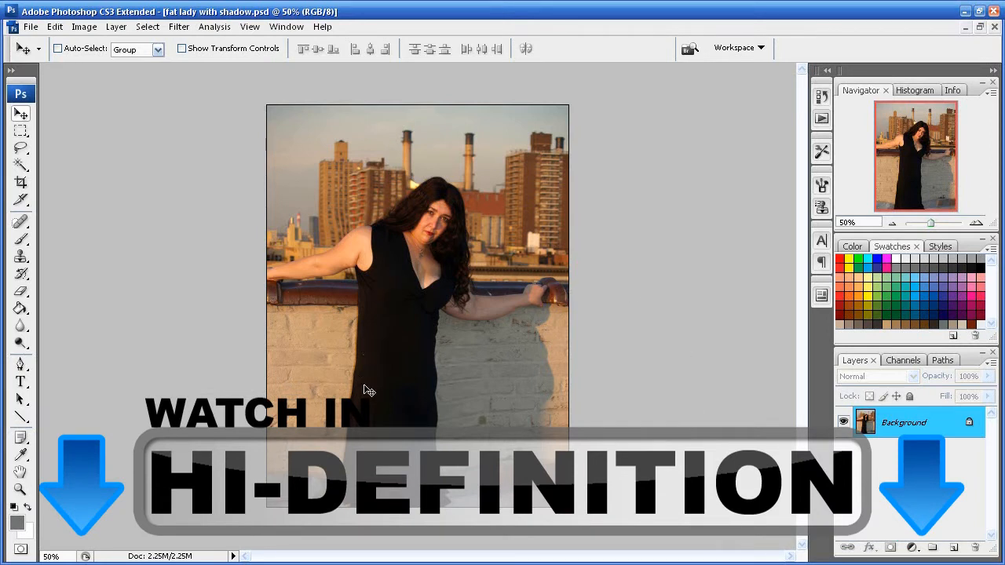
{"action": "mouse_move", "coordinate": [440, 428]}
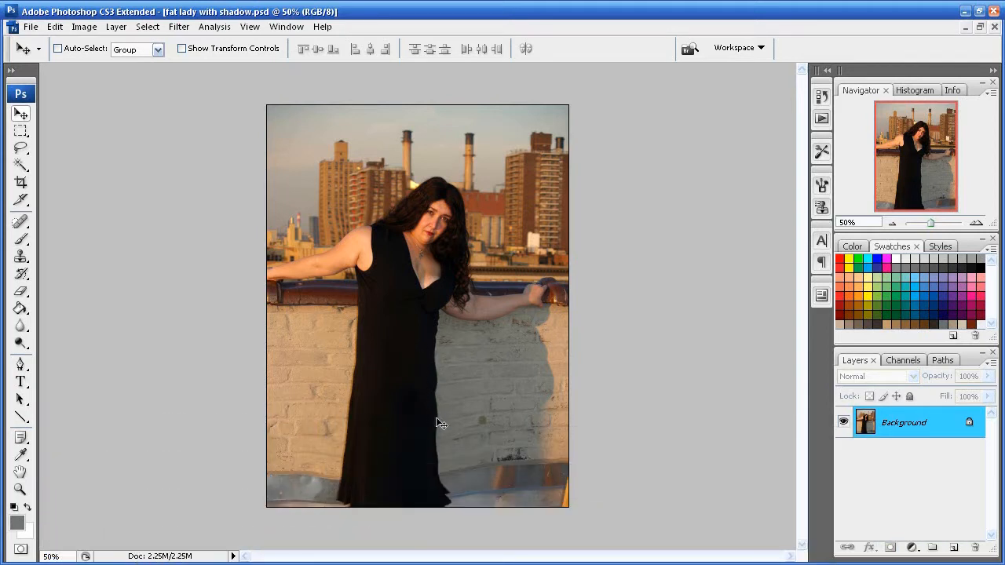
{"action": "mouse_move", "coordinate": [442, 394]}
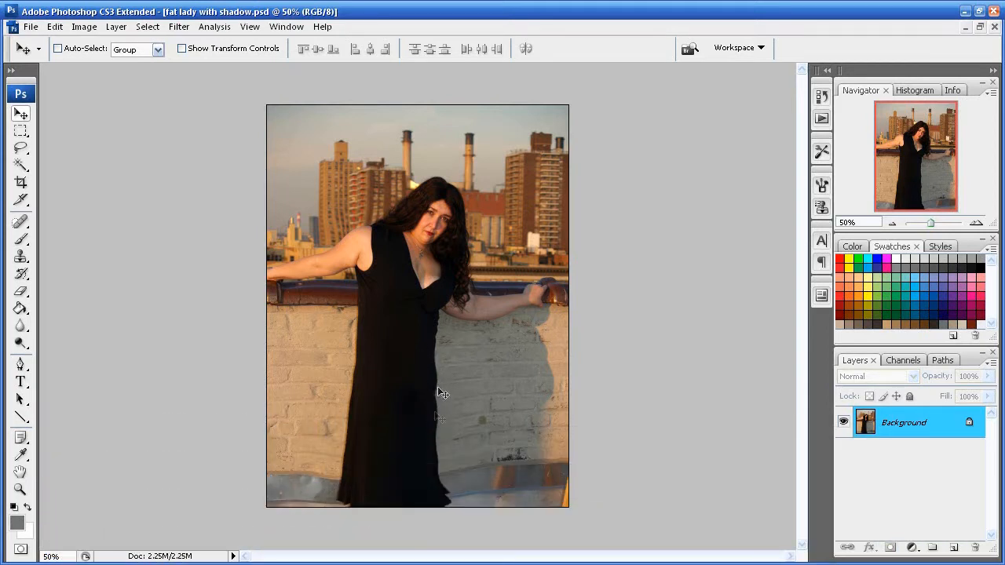
{"action": "mouse_move", "coordinate": [457, 389]}
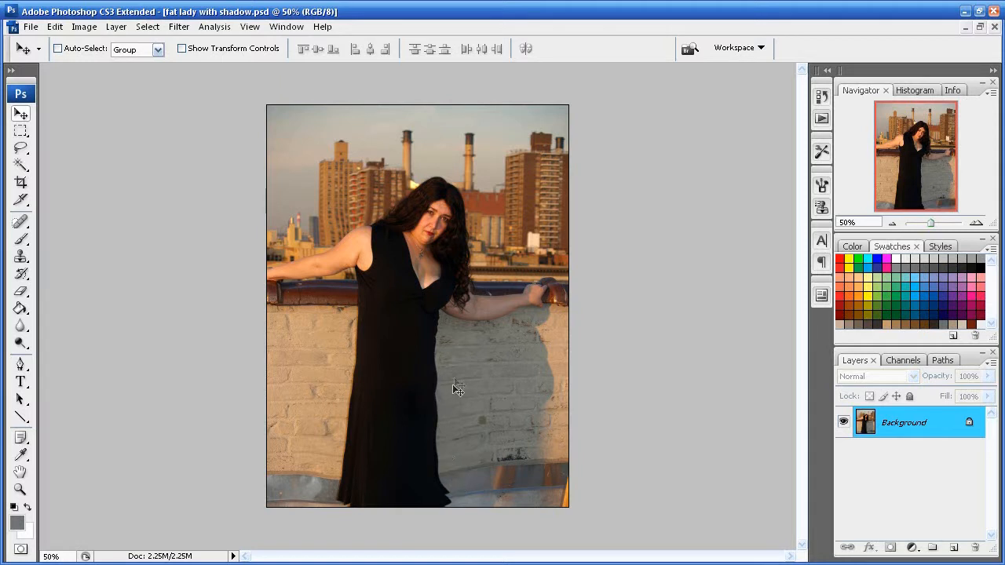
{"action": "mouse_move", "coordinate": [438, 373]}
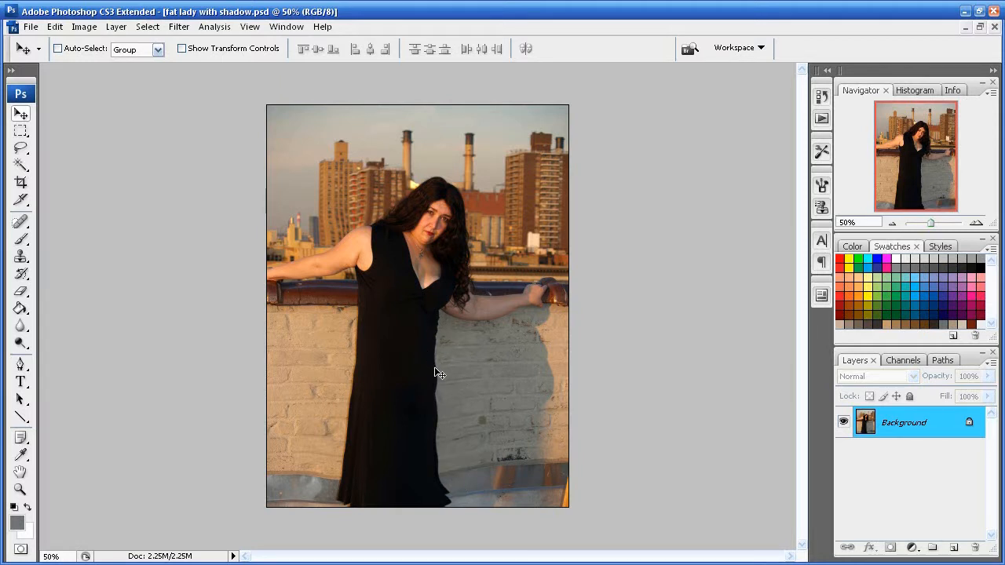
{"action": "mouse_move", "coordinate": [571, 186]}
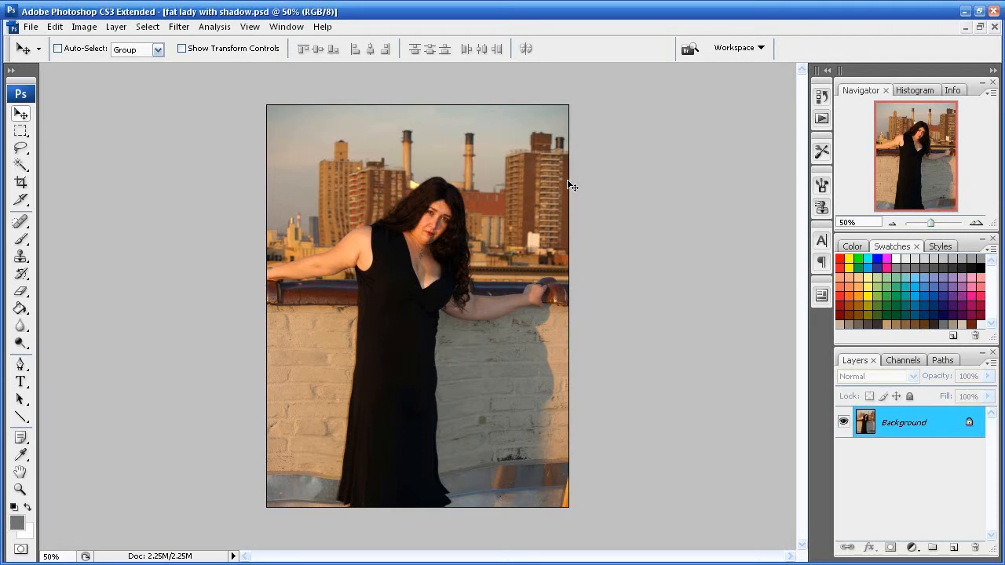
{"action": "mouse_move", "coordinate": [510, 221]}
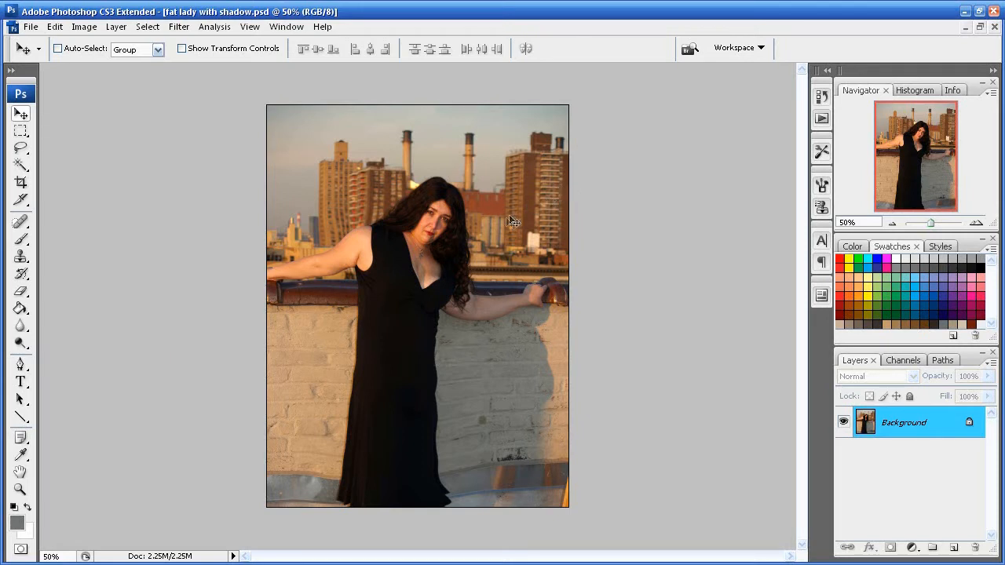
{"action": "mouse_move", "coordinate": [369, 406]}
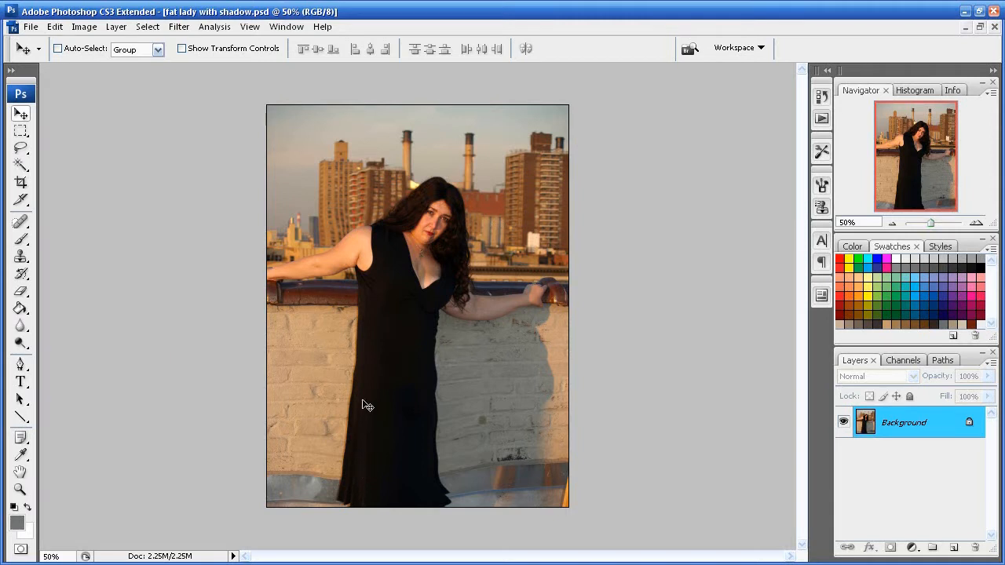
{"action": "mouse_move", "coordinate": [408, 414]}
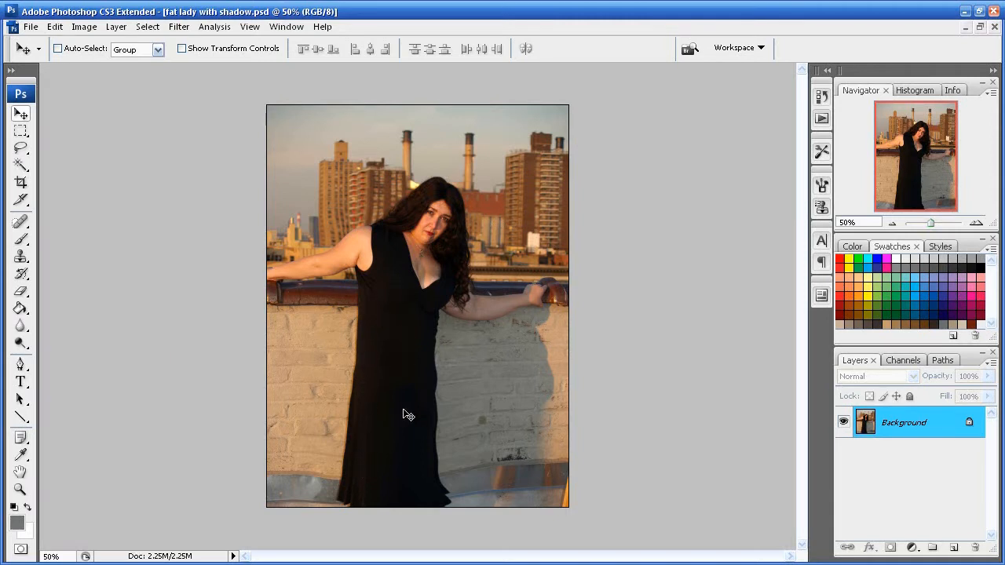
{"action": "mouse_move", "coordinate": [516, 327]}
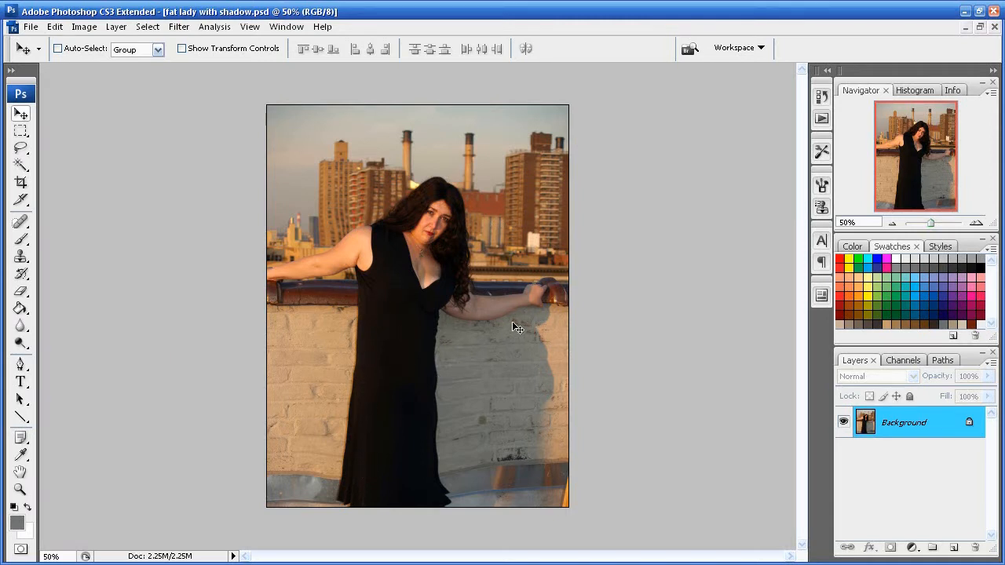
{"action": "mouse_move", "coordinate": [503, 360]}
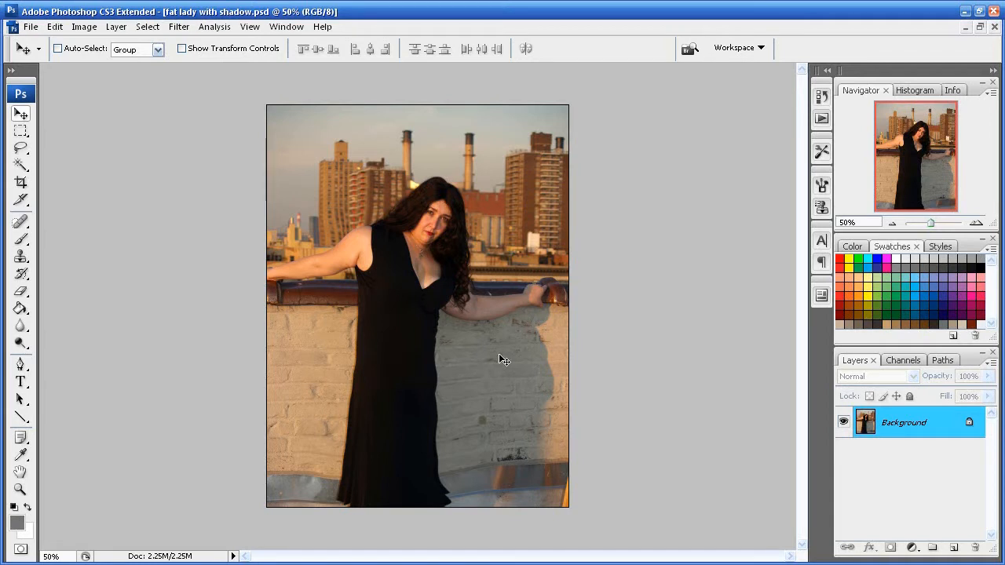
{"action": "mouse_move", "coordinate": [495, 363]}
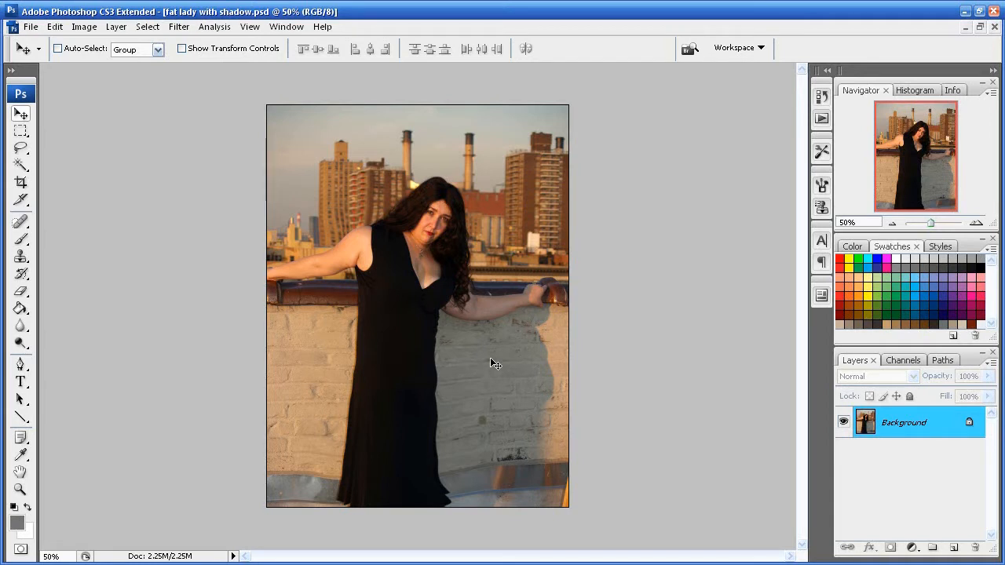
{"action": "mouse_move", "coordinate": [490, 249]}
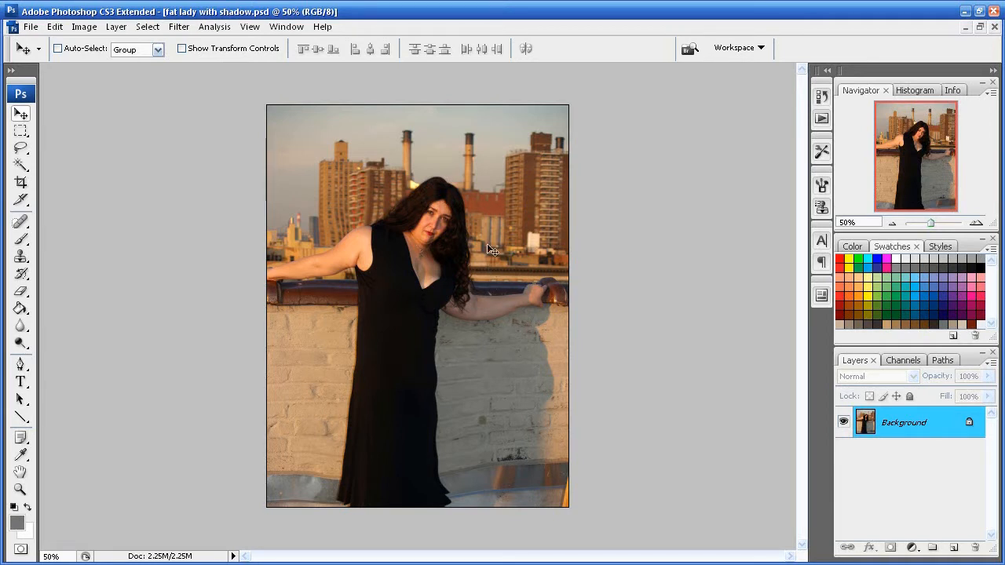
{"action": "mouse_move", "coordinate": [499, 310]}
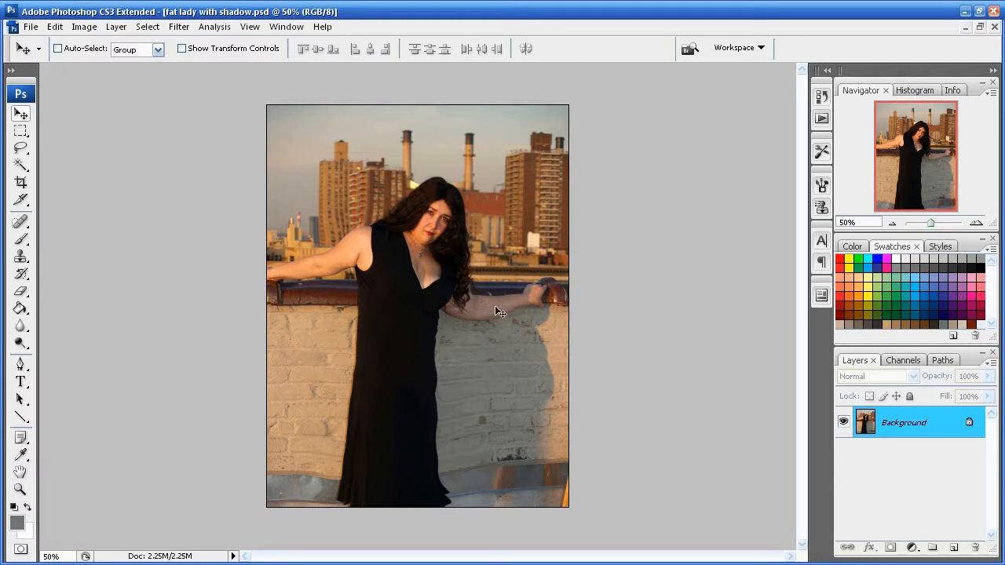
{"action": "mouse_move", "coordinate": [488, 331]}
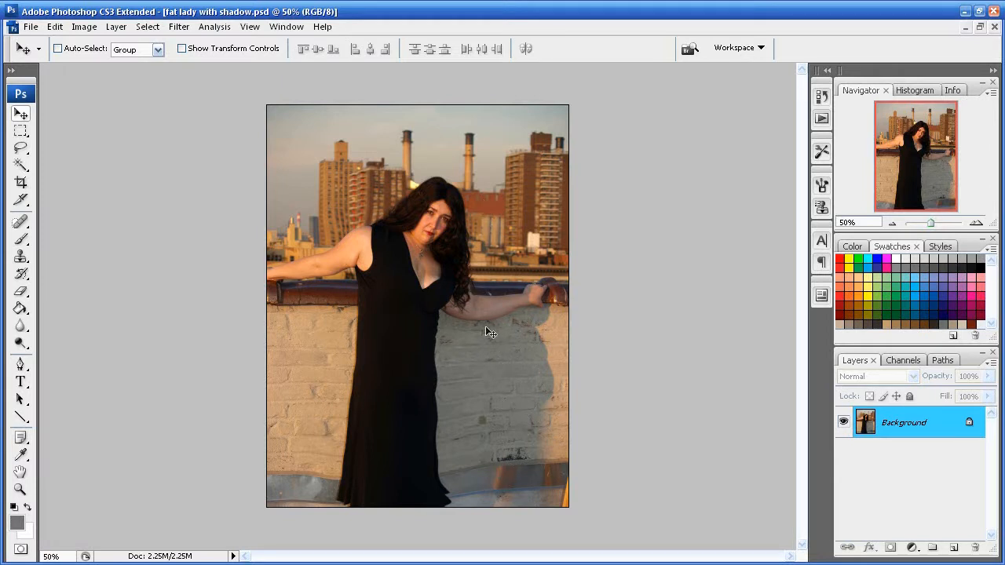
{"action": "mouse_move", "coordinate": [483, 461]}
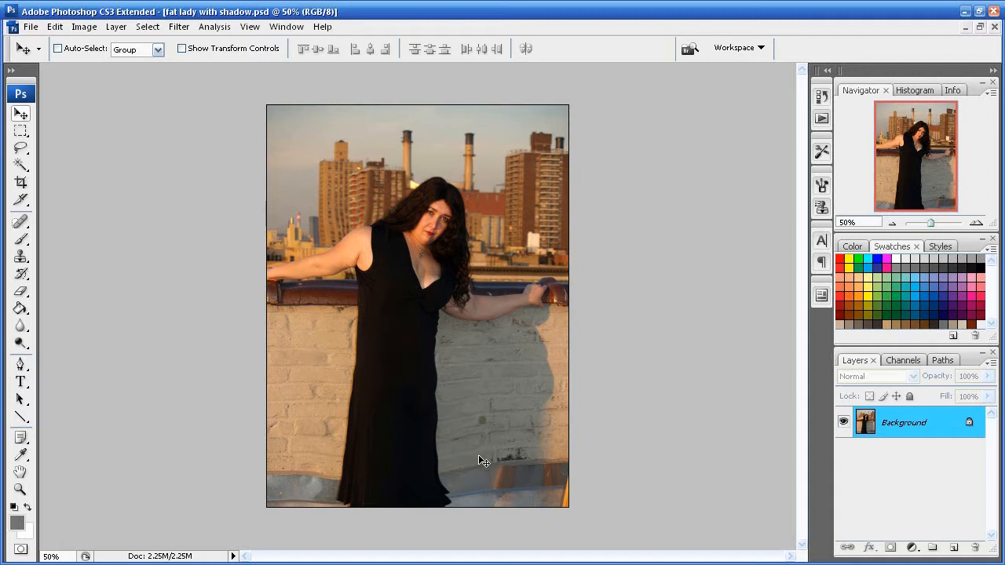
{"action": "mouse_move", "coordinate": [547, 315]}
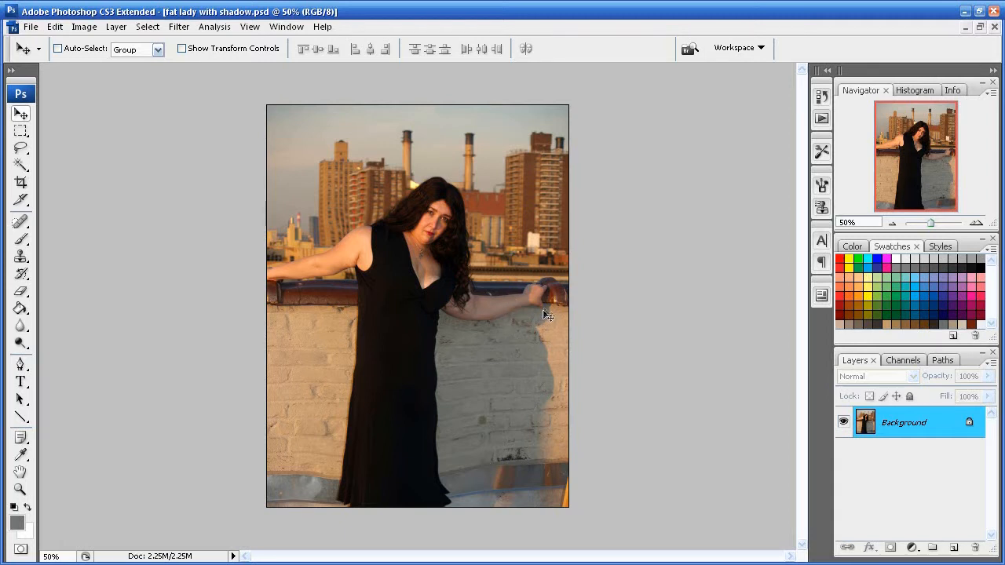
{"action": "mouse_move", "coordinate": [620, 406]}
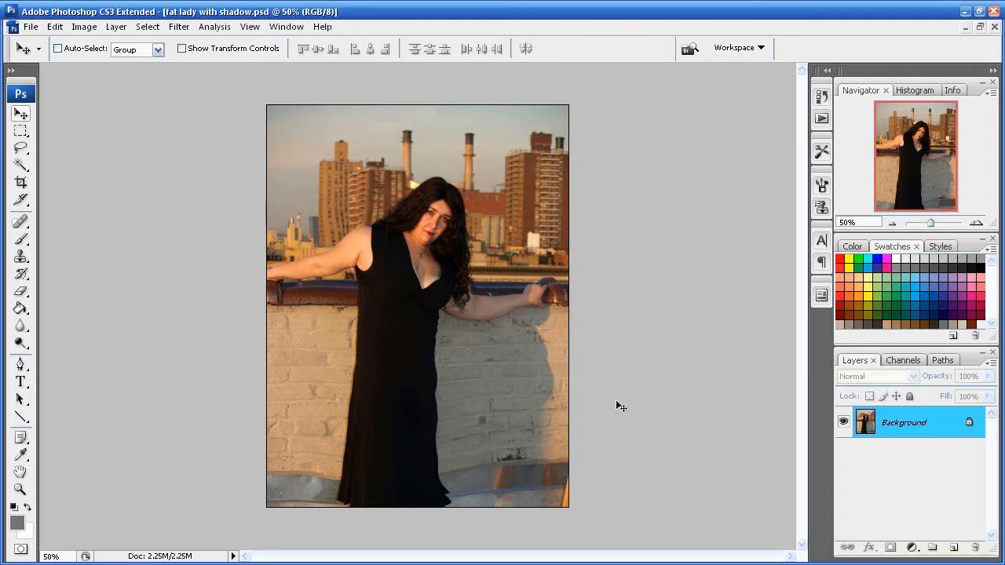
{"action": "mouse_move", "coordinate": [593, 400]}
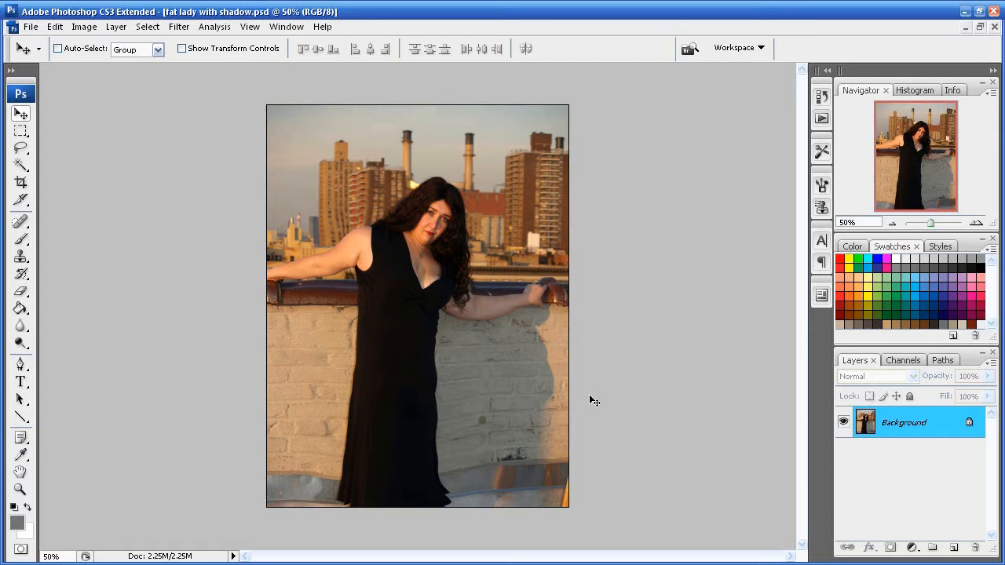
{"action": "mouse_move", "coordinate": [385, 372]}
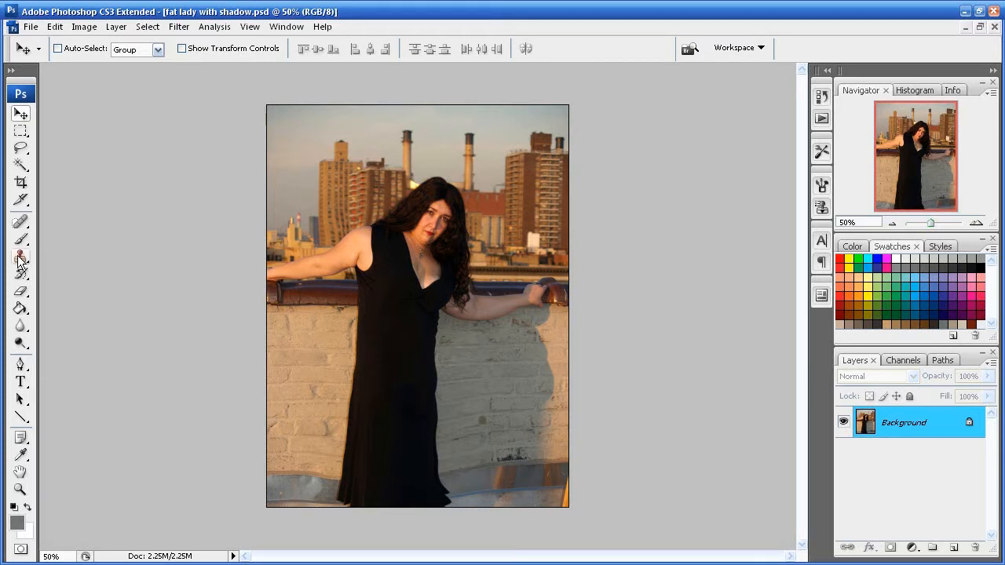
Step: Select the dark wall shadow right of the woman with the Magic Wand (Tolerance 20)
{"action": "left_click", "coordinate": [20, 258]}
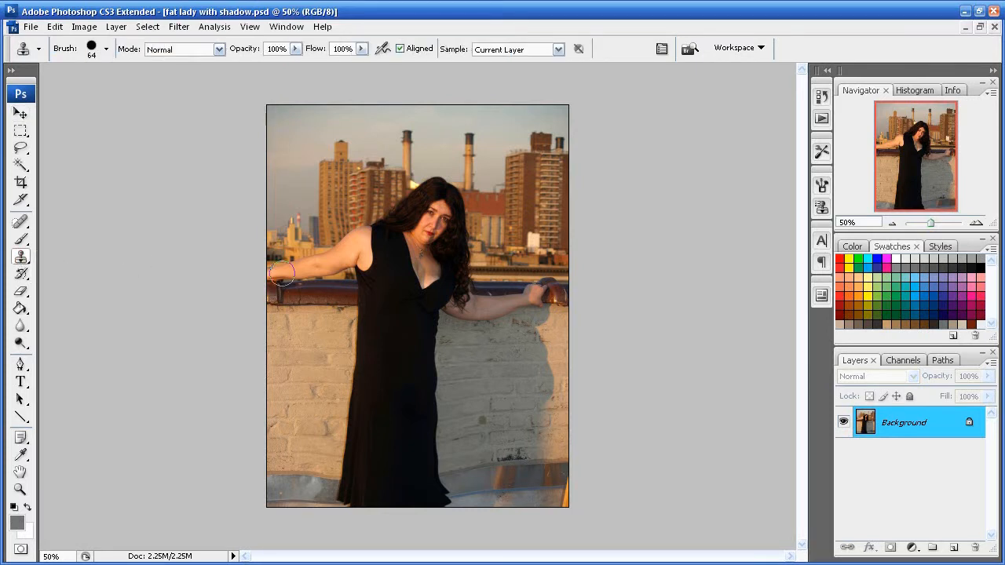
{"action": "left_click", "coordinate": [20, 114]}
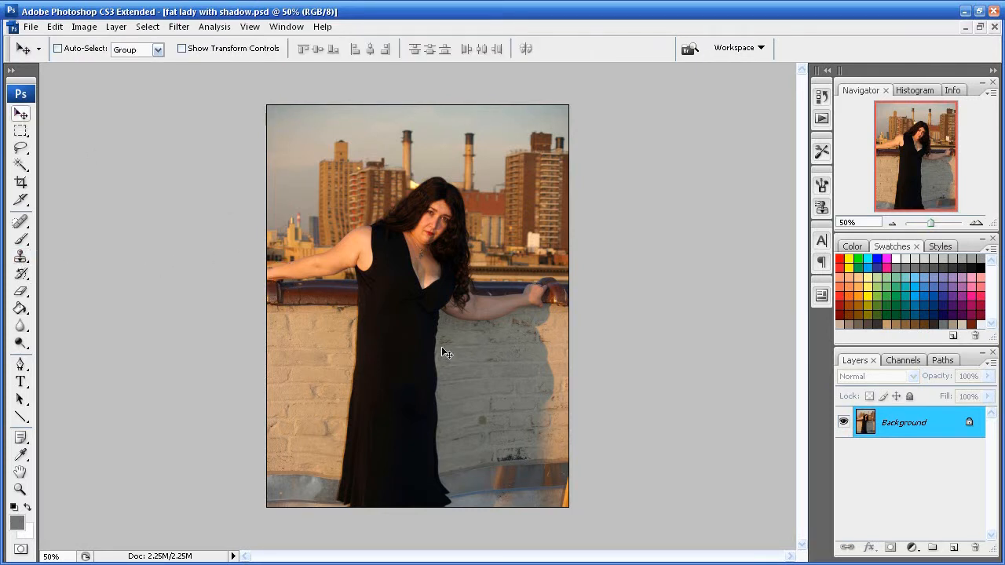
{"action": "mouse_move", "coordinate": [512, 315]}
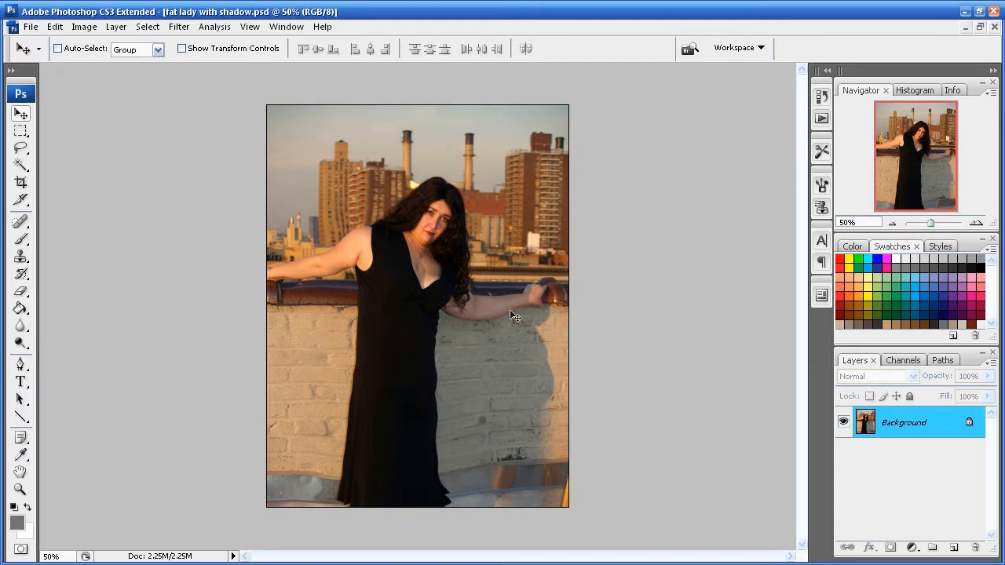
{"action": "mouse_move", "coordinate": [437, 320]}
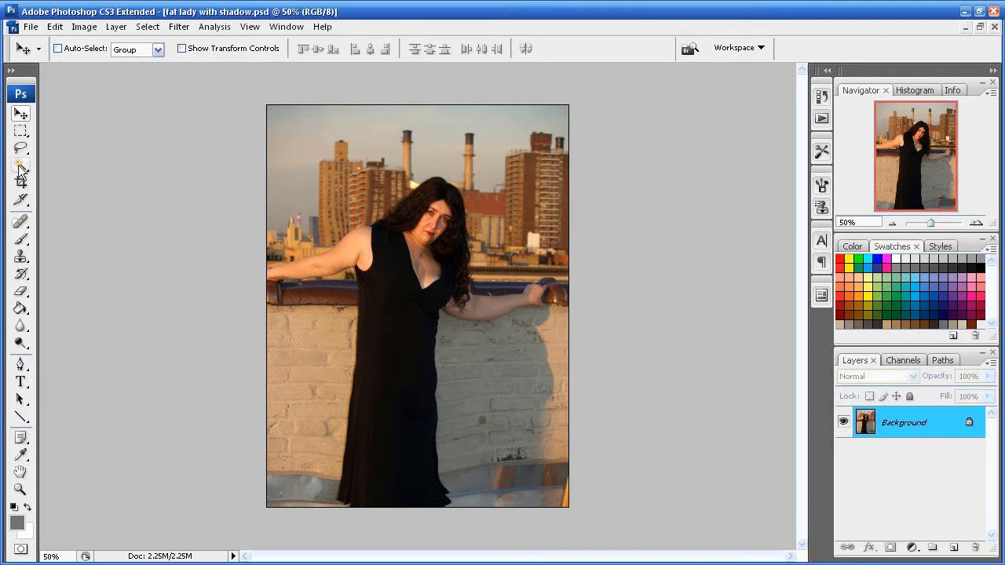
{"action": "left_click", "coordinate": [21, 164]}
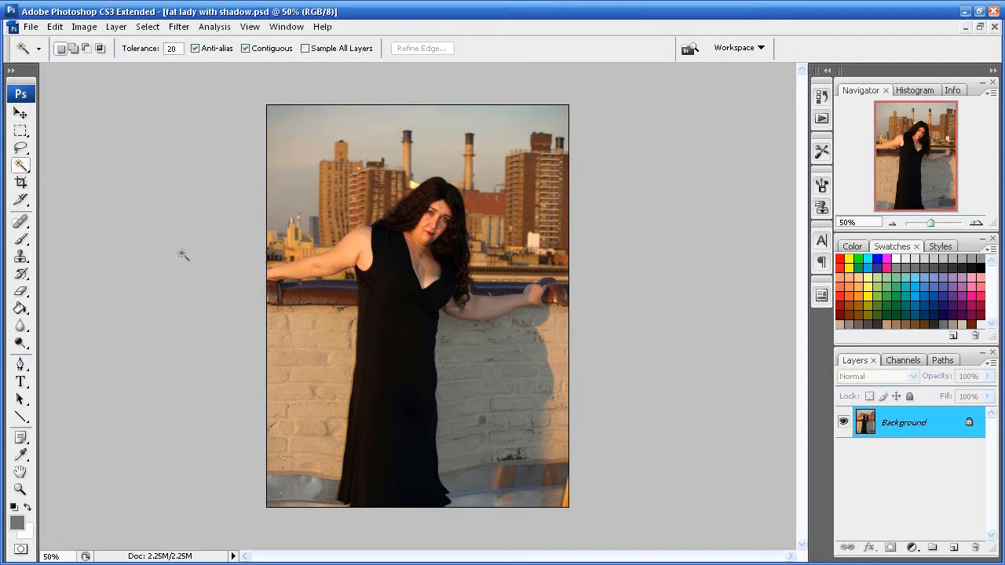
{"action": "left_click", "coordinate": [486, 392]}
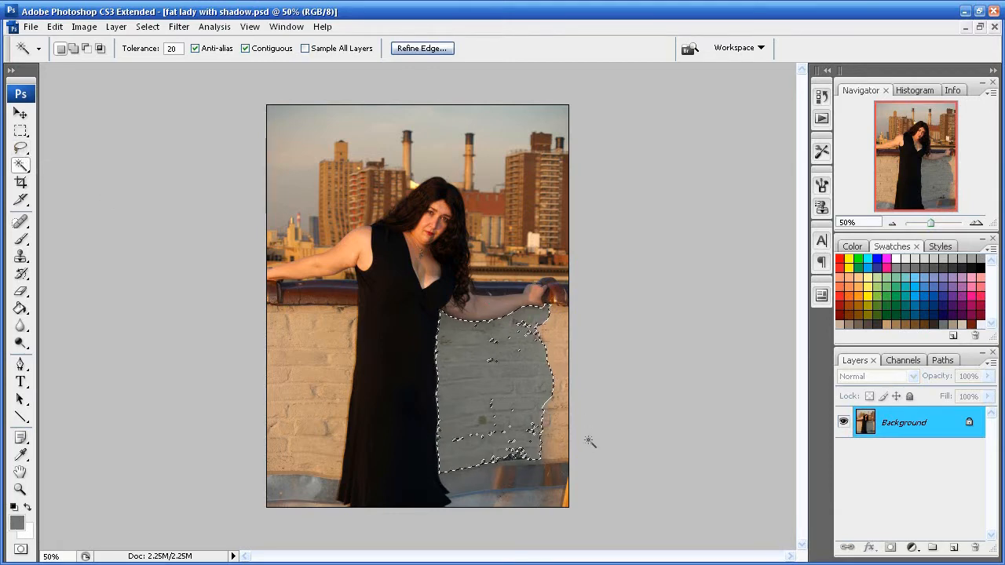
{"action": "left_click", "coordinate": [148, 26]}
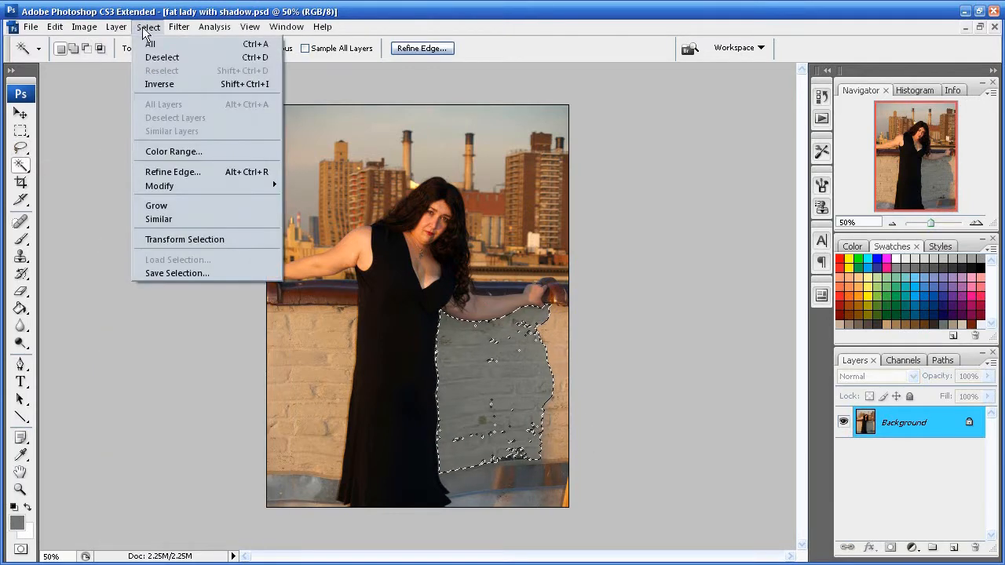
{"action": "left_click", "coordinate": [173, 151]}
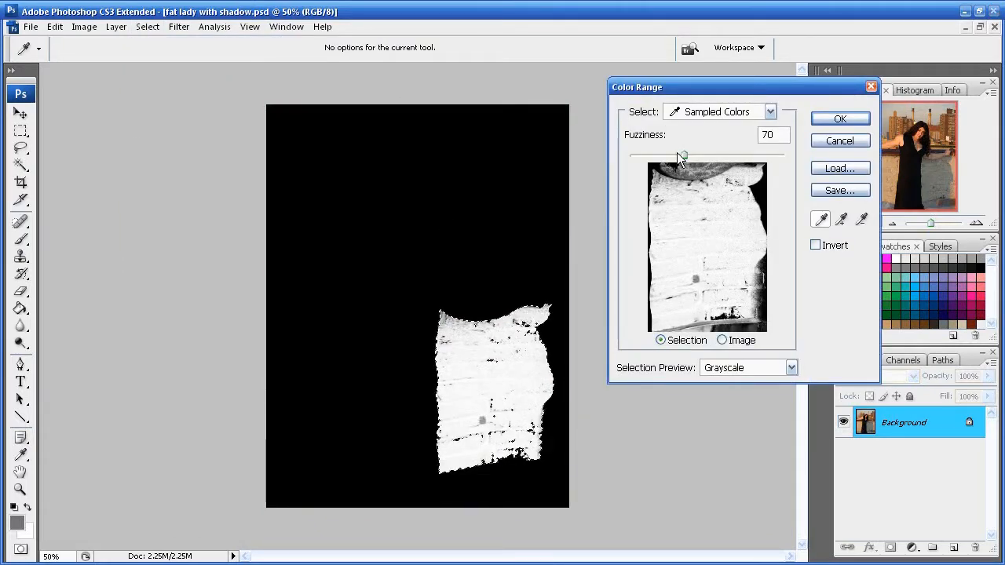
{"action": "left_click", "coordinate": [840, 118]}
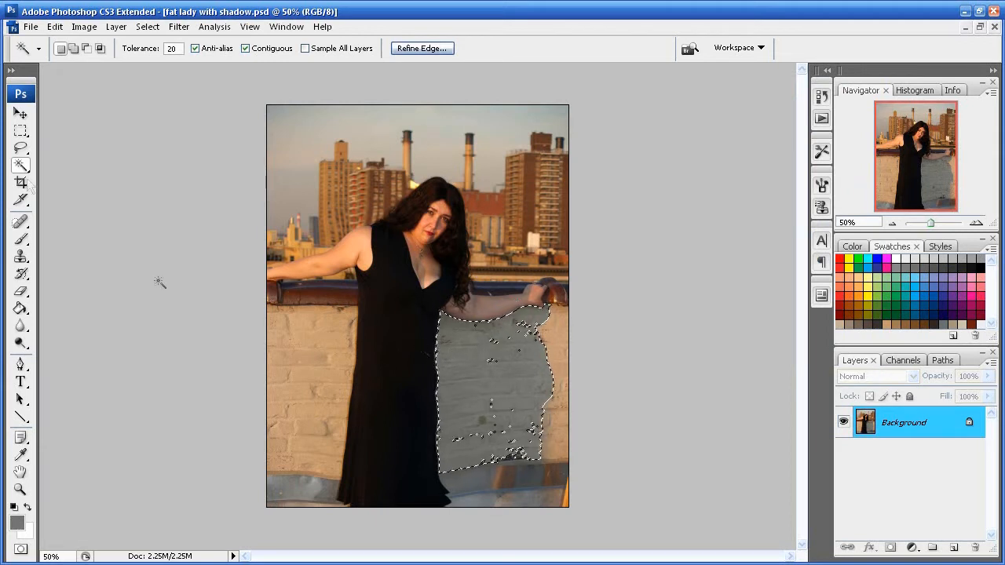
Step: Choose the Clone Stamp tool and set its brush size to 64 px
{"action": "left_click", "coordinate": [20, 94]}
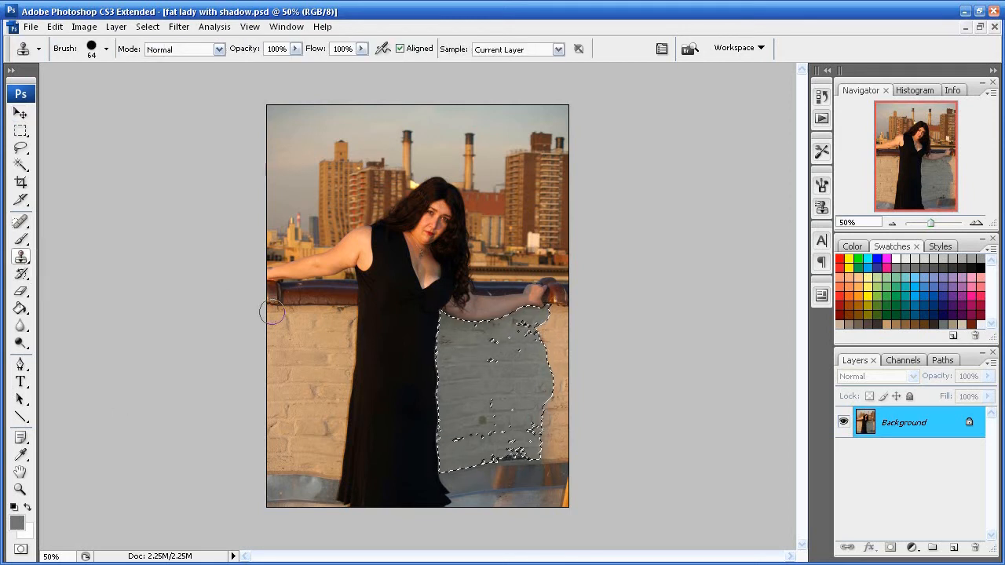
{"action": "left_click", "coordinate": [106, 49]}
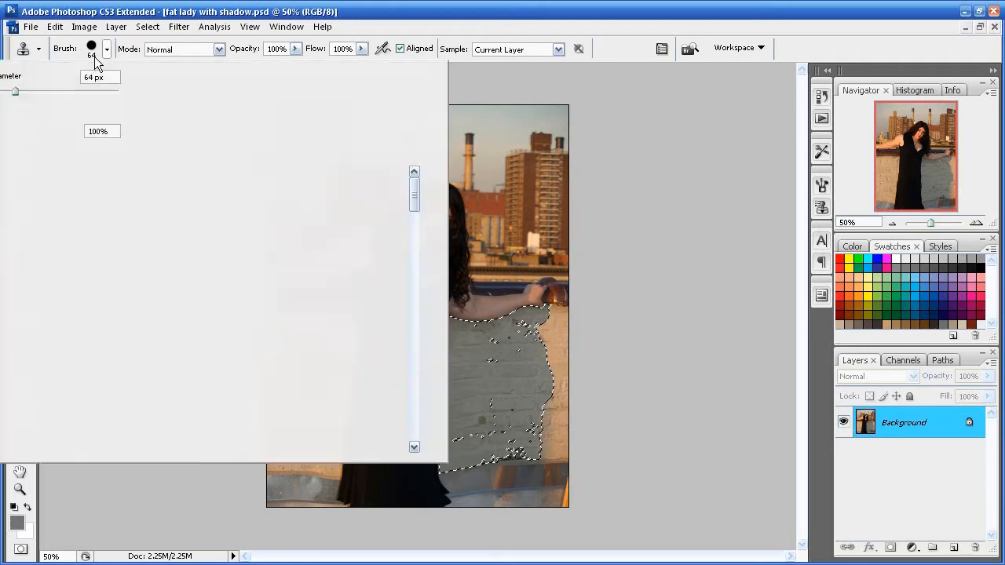
{"action": "left_click", "coordinate": [106, 48]}
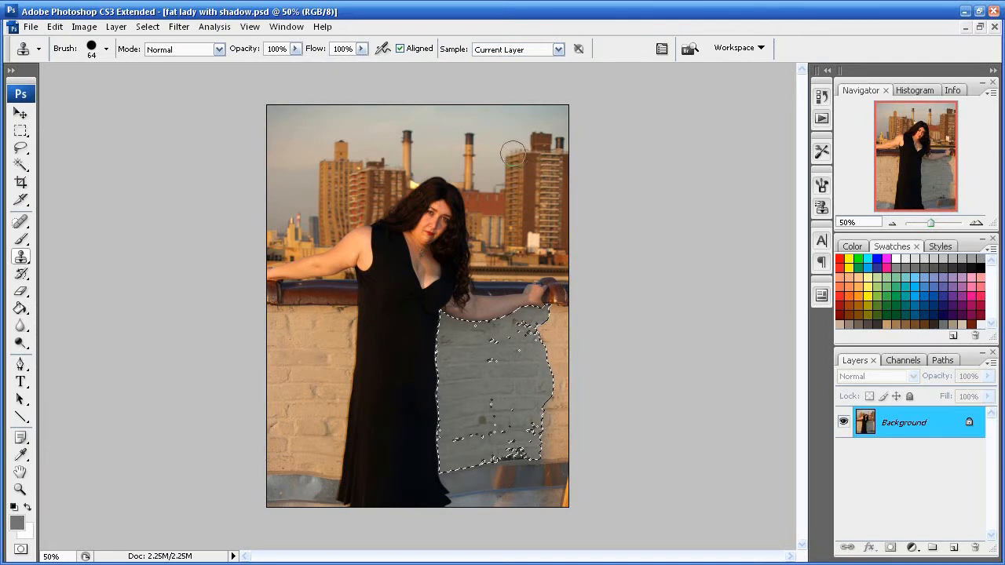
{"action": "mouse_move", "coordinate": [451, 84]}
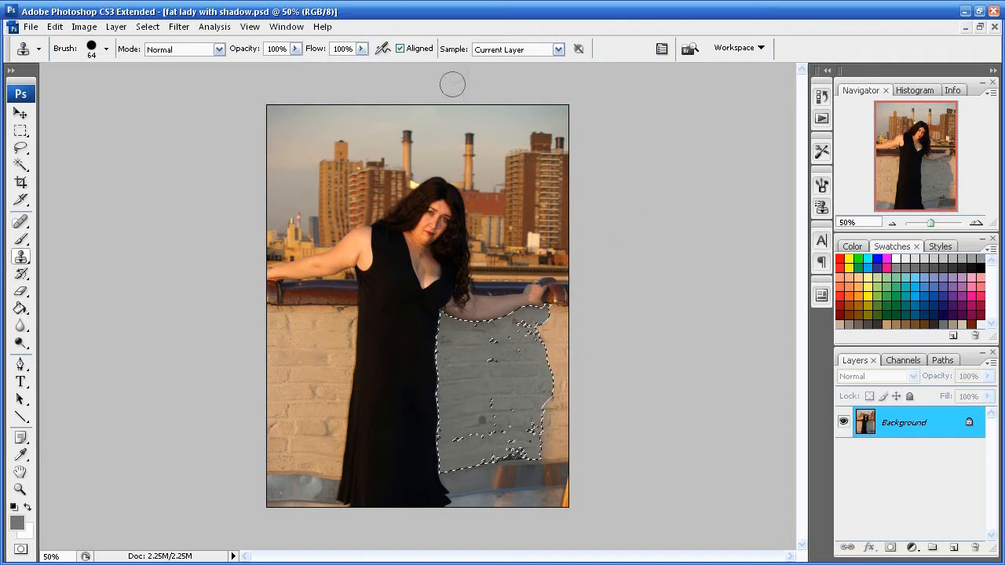
{"action": "mouse_move", "coordinate": [329, 323]}
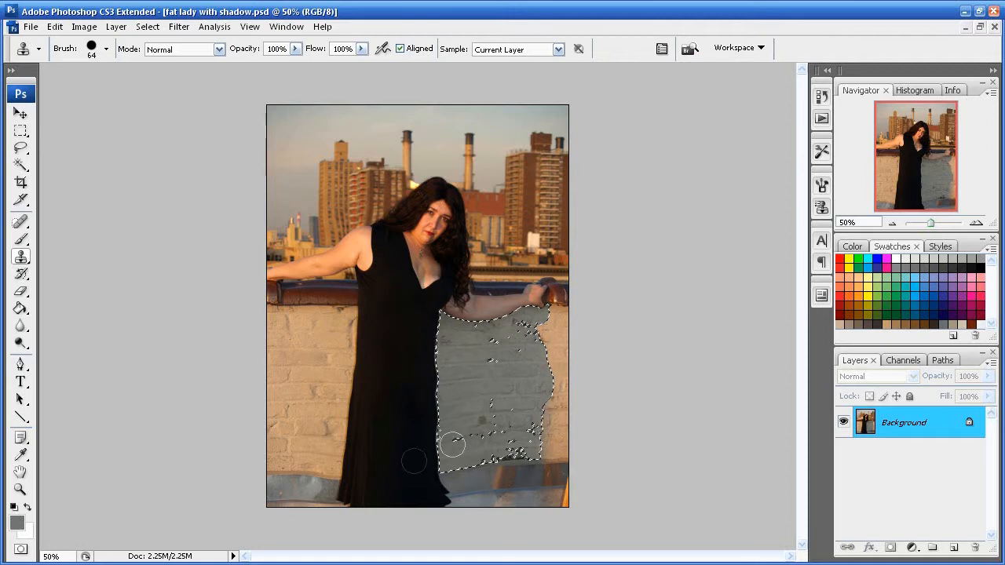
{"action": "mouse_move", "coordinate": [420, 387]}
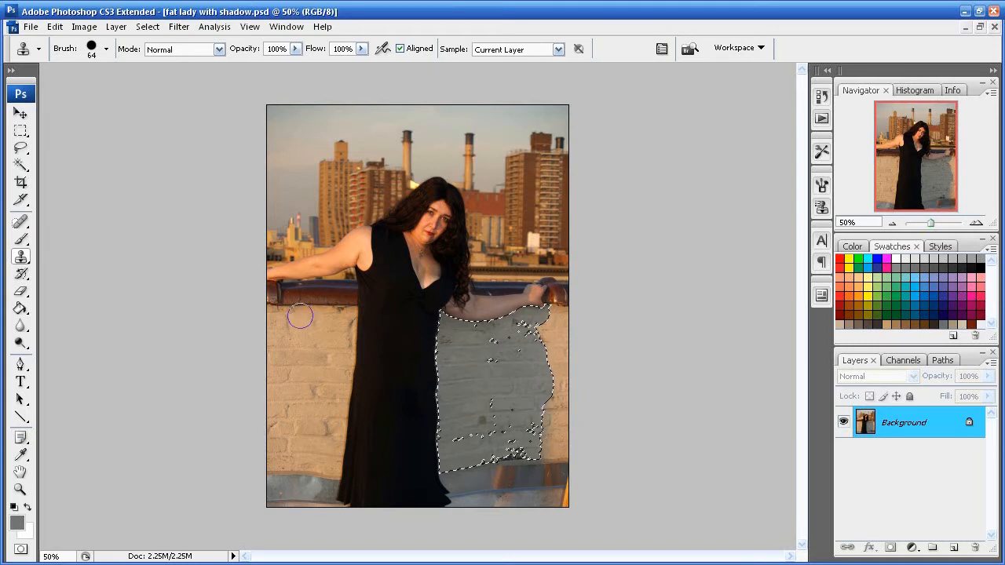
{"action": "mouse_move", "coordinate": [331, 328]}
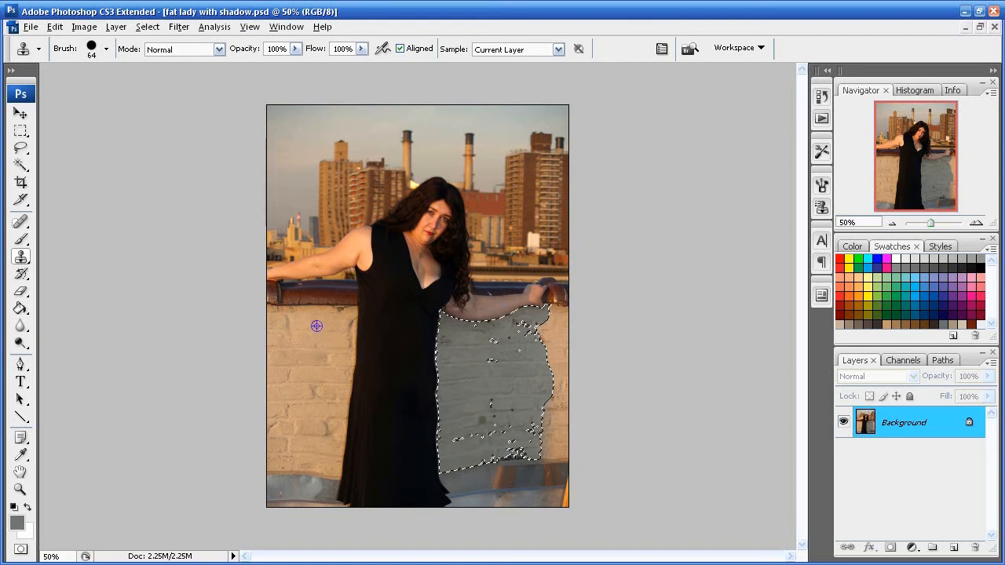
{"action": "mouse_move", "coordinate": [408, 325]}
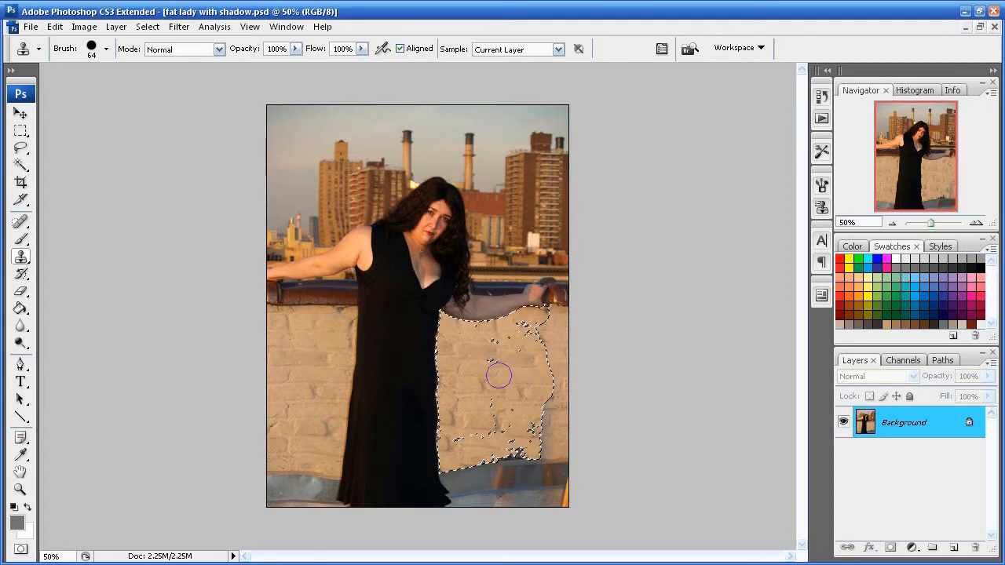
Step: Paint cloned brick texture over the remaining shadow inside the selection
{"action": "left_click", "coordinate": [499, 376]}
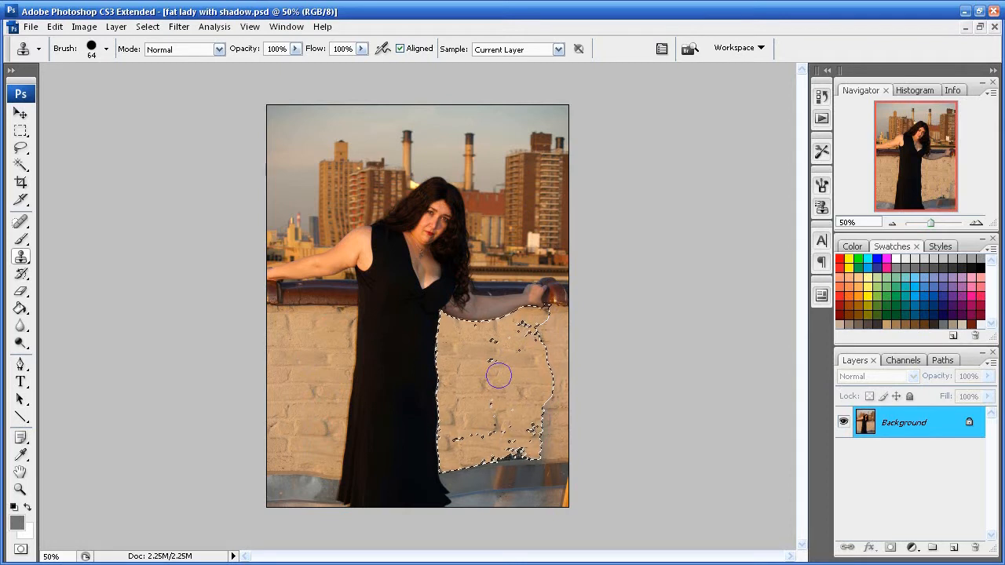
{"action": "left_click", "coordinate": [20, 114]}
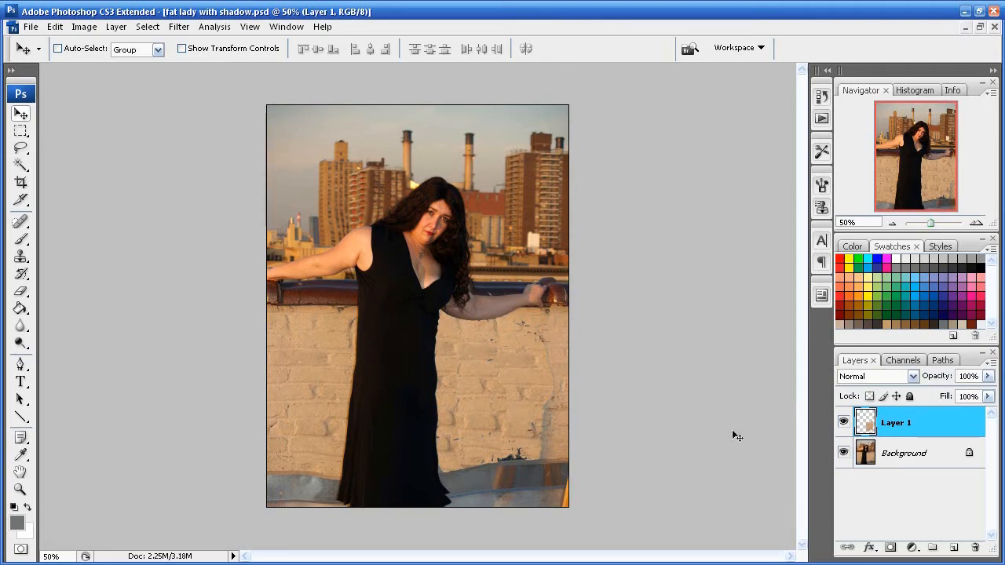
{"action": "mouse_move", "coordinate": [525, 320]}
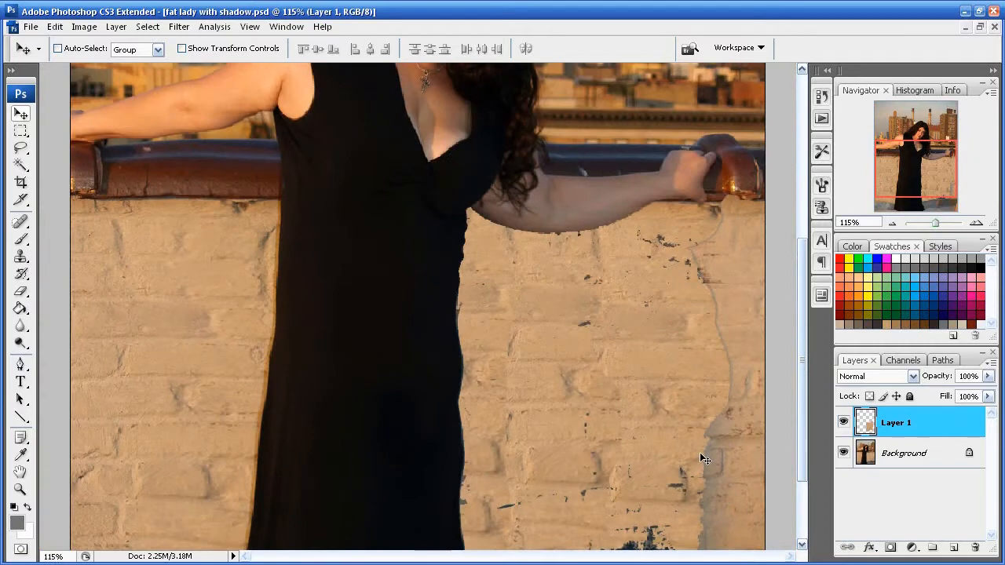
Step: Clone bricks over the leftover shadow edge on Layer 1, shrinking the brush to 12 px
{"action": "scroll", "scroll_direction": "down", "scroll_amount": 3}
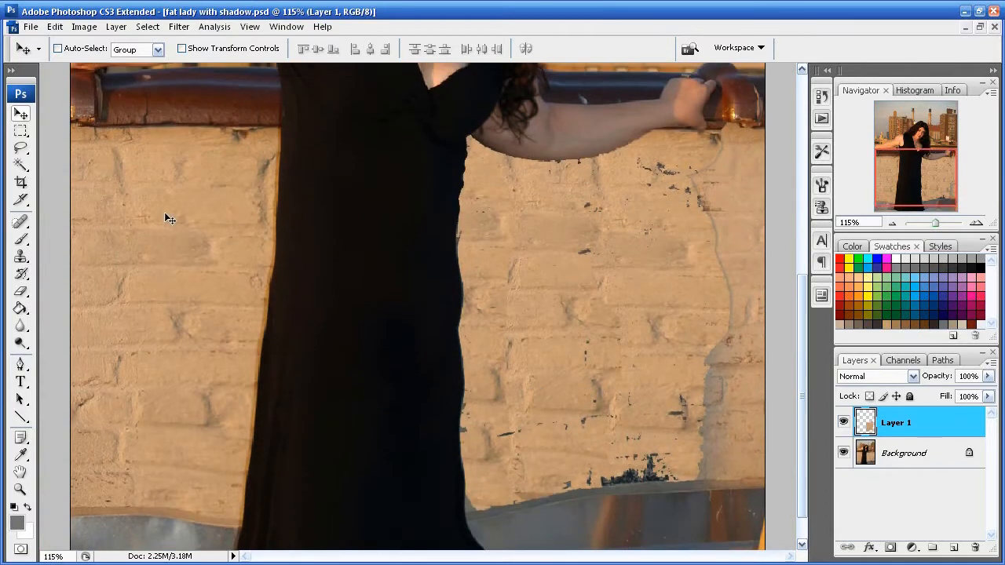
{"action": "left_click", "coordinate": [21, 258]}
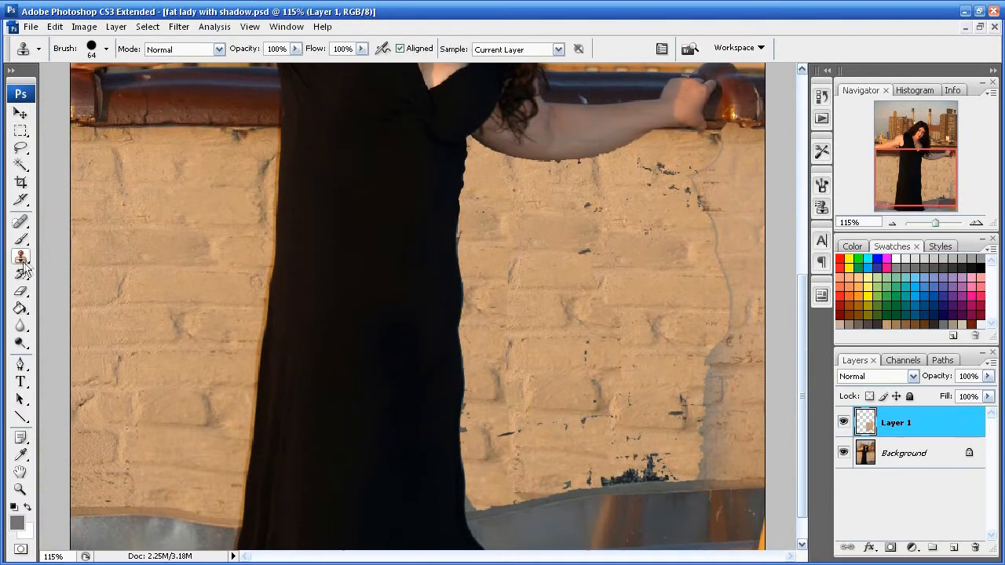
{"action": "mouse_move", "coordinate": [465, 288]}
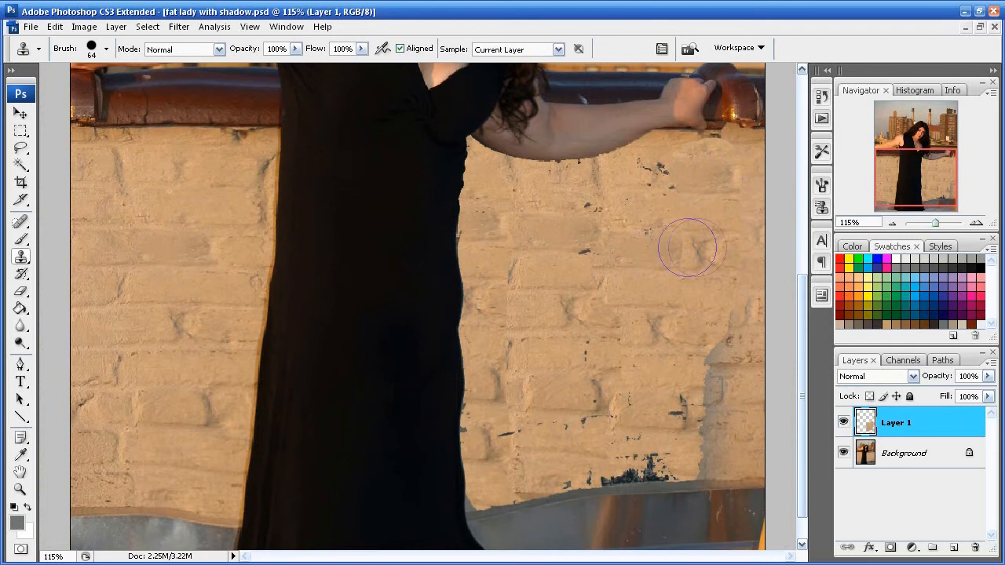
{"action": "left_click_drag", "start_coordinate": [691, 247], "coordinate": [730, 451]}
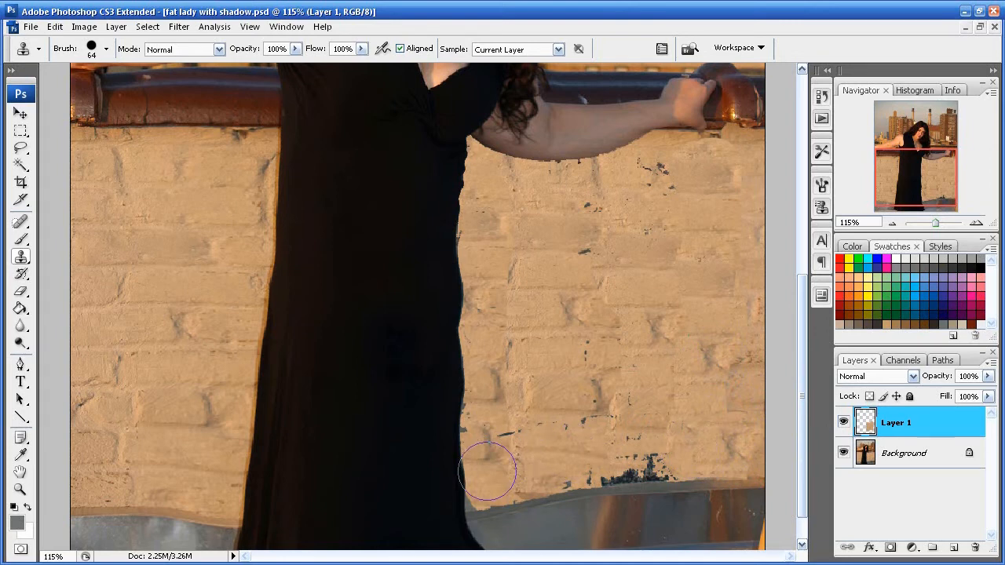
{"action": "left_click", "coordinate": [106, 48]}
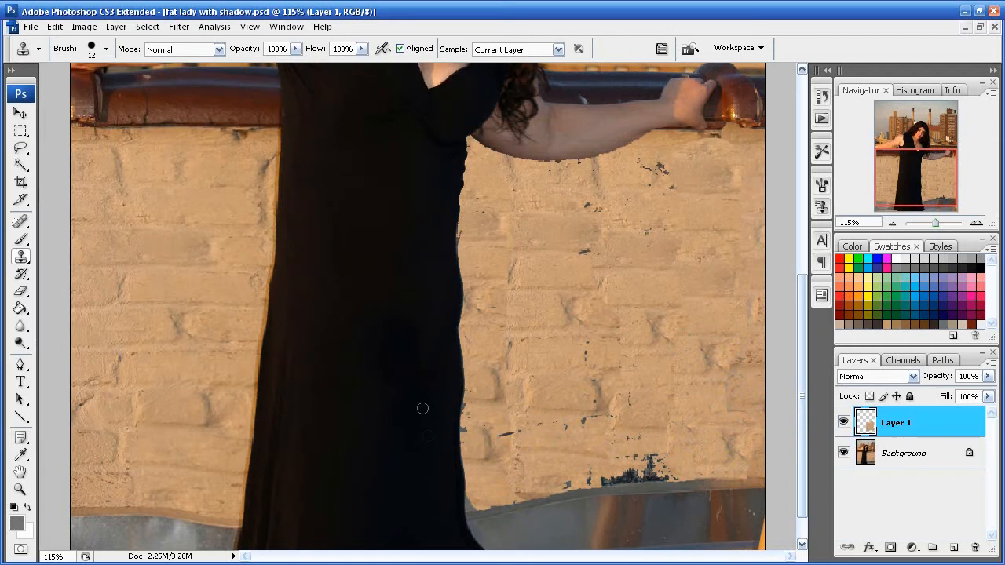
{"action": "mouse_move", "coordinate": [529, 382]}
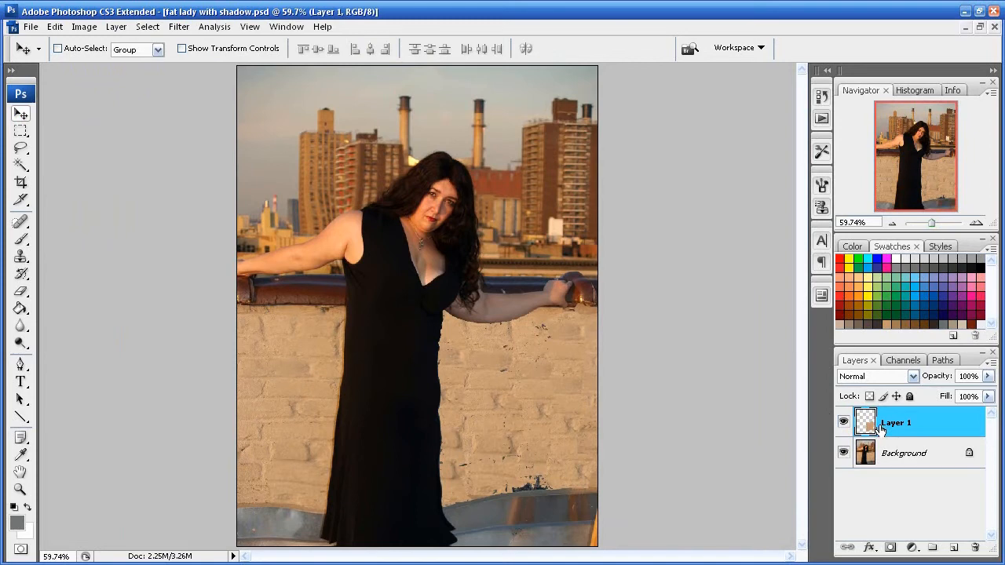
{"action": "mouse_move", "coordinate": [867, 425]}
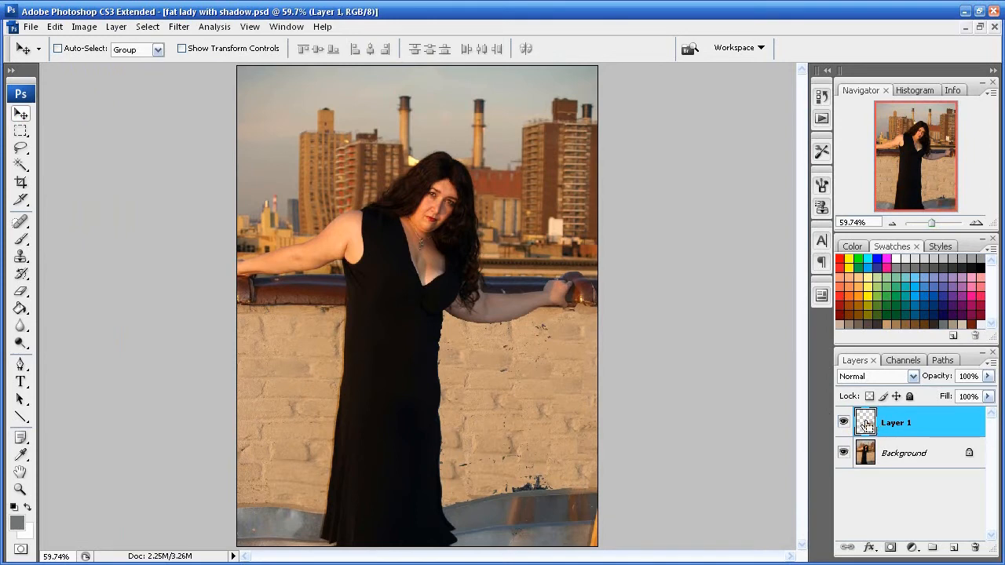
Step: Rename Layer 1 to 'Shadow' and make the Background layer active
{"action": "double_click", "coordinate": [895, 422]}
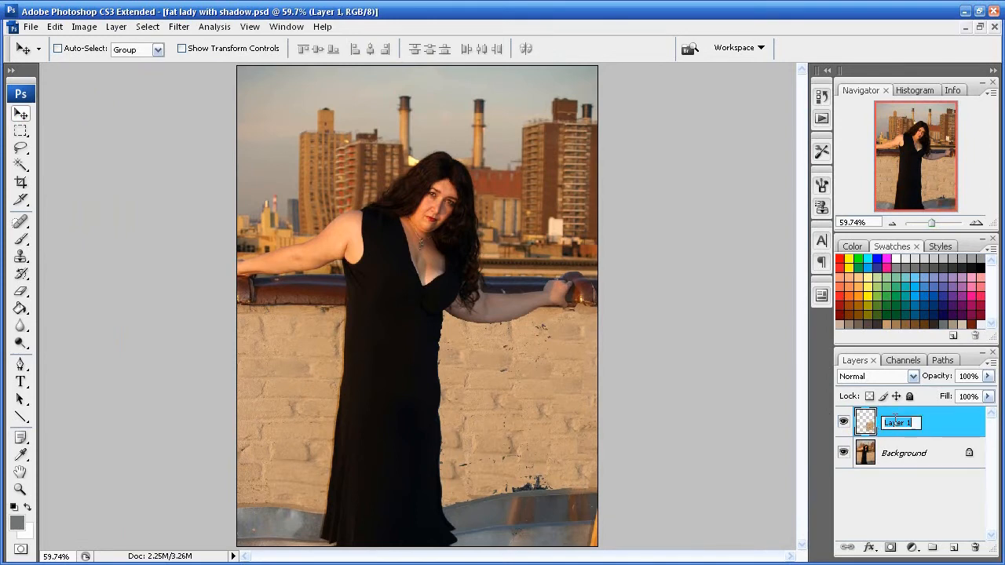
{"action": "type", "text": "Shadow"}
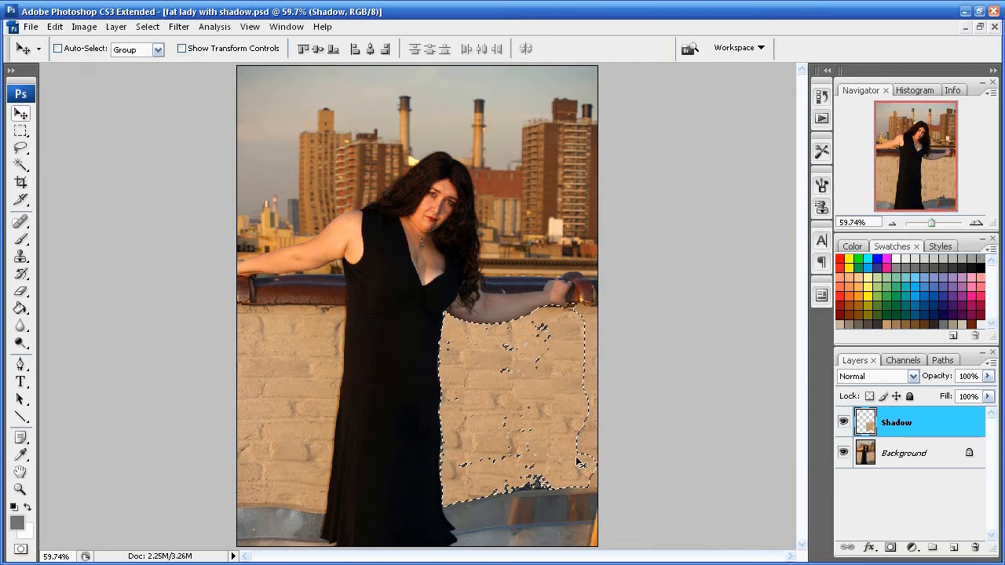
{"action": "left_click", "coordinate": [904, 453]}
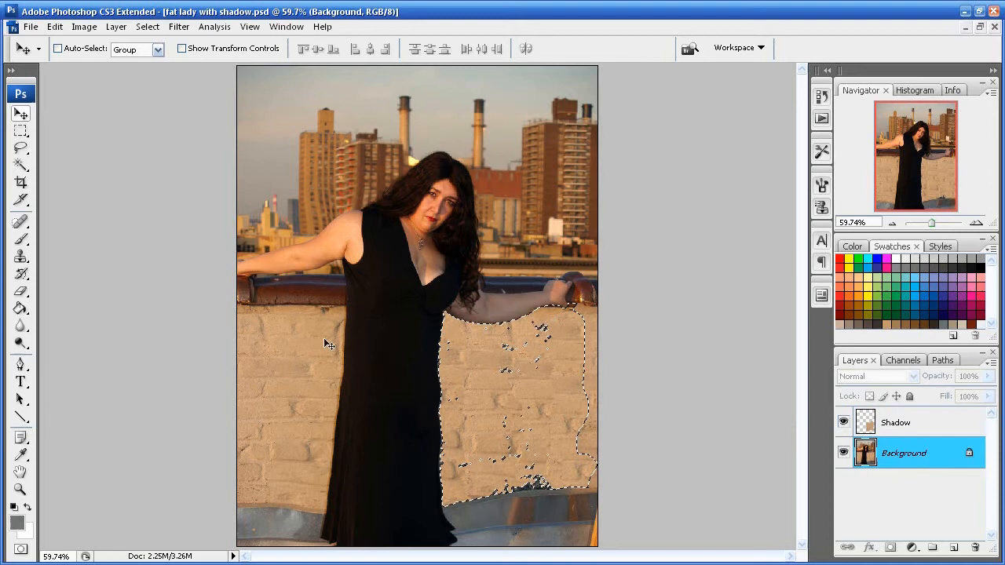
Step: Trace a Lasso outline around the woman's dress on the Background layer
{"action": "left_click", "coordinate": [20, 147]}
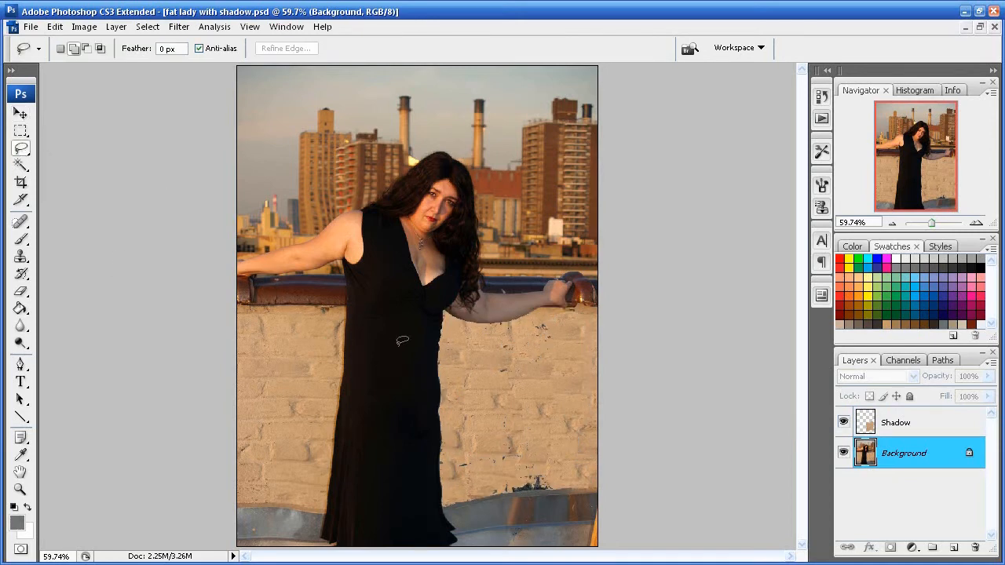
{"action": "mouse_move", "coordinate": [437, 305]}
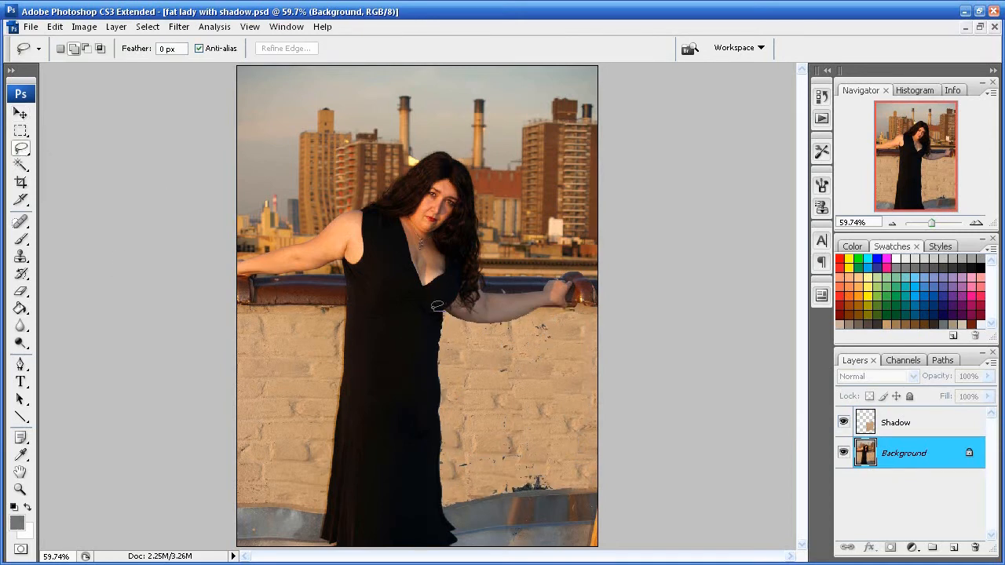
{"action": "left_click_drag", "start_coordinate": [436, 307], "coordinate": [357, 448]}
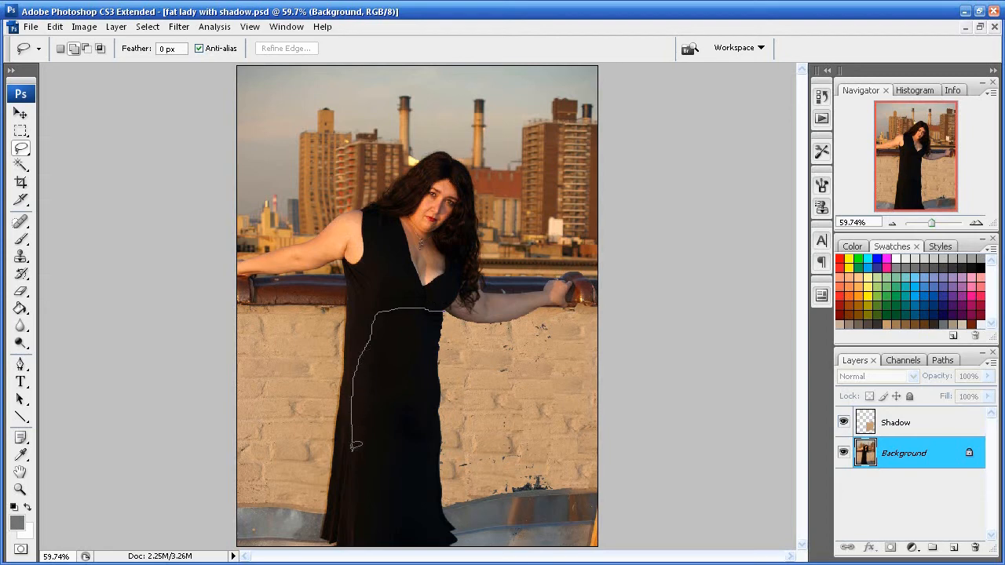
{"action": "left_click_drag", "start_coordinate": [357, 447], "coordinate": [424, 503]}
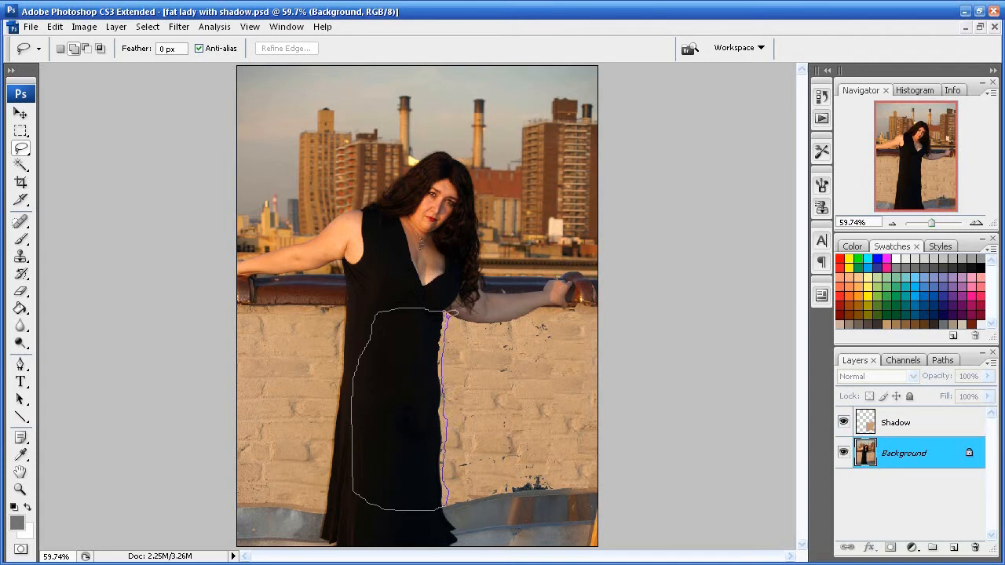
{"action": "left_click", "coordinate": [444, 479]}
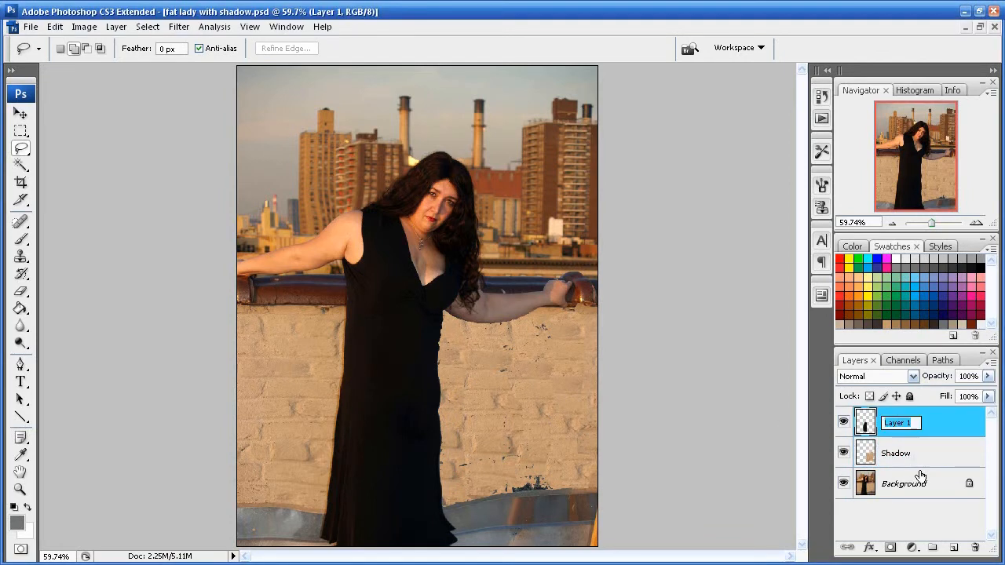
Step: Rename the copied layer 'Shadow Real' and select the Shadow layer
{"action": "type", "text": "Shadow"}
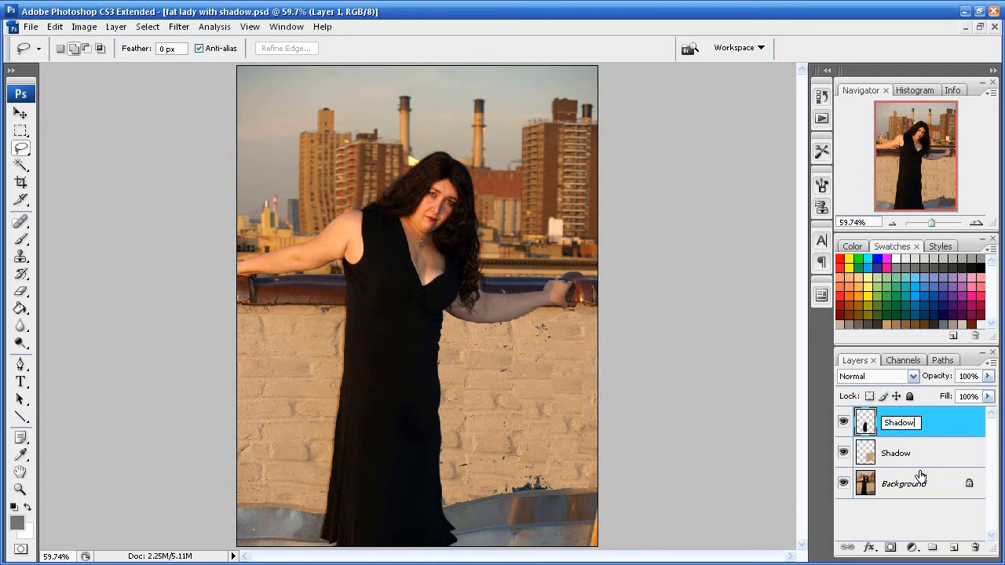
{"action": "type", "text": "Real"}
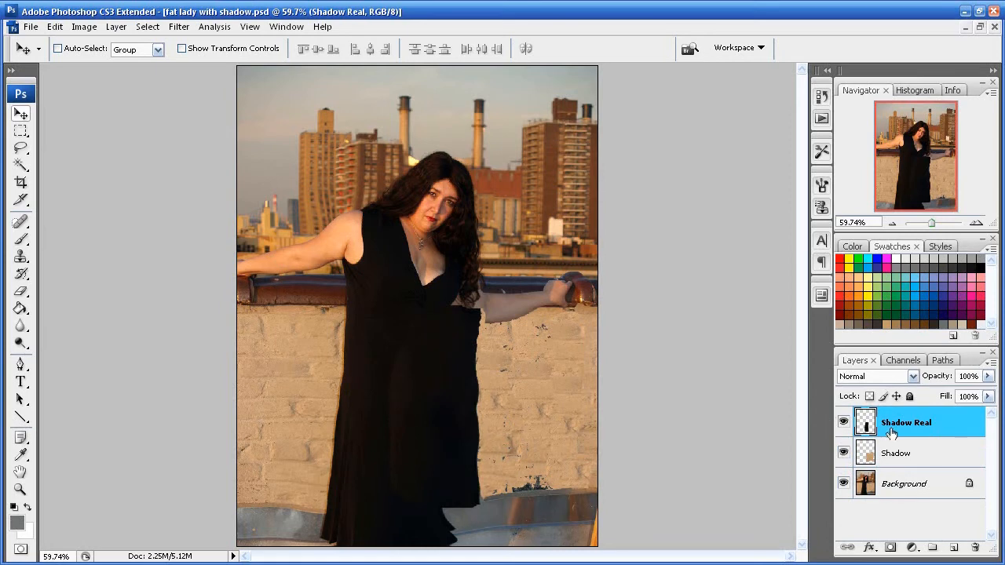
{"action": "left_click", "coordinate": [896, 453]}
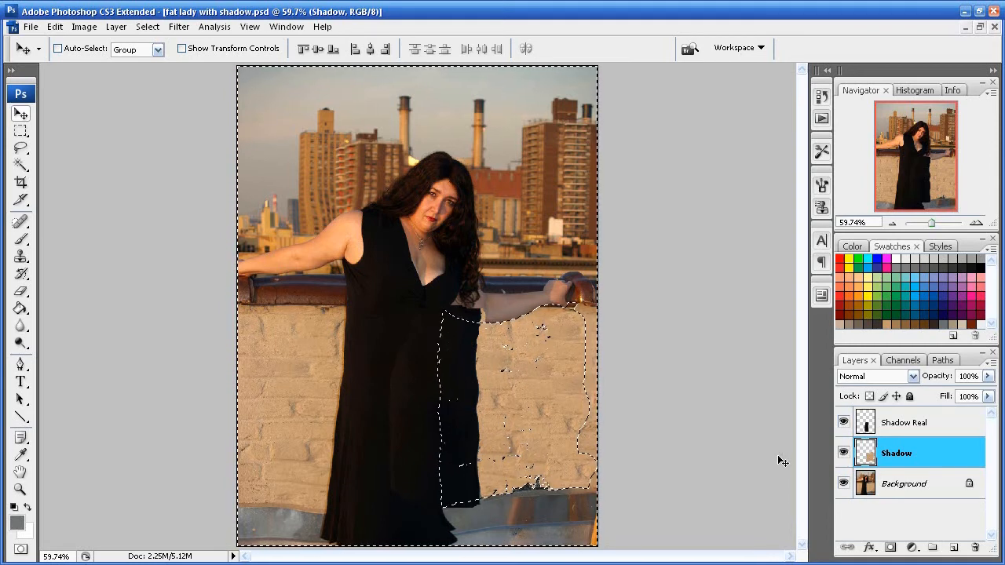
{"action": "left_click", "coordinate": [906, 423]}
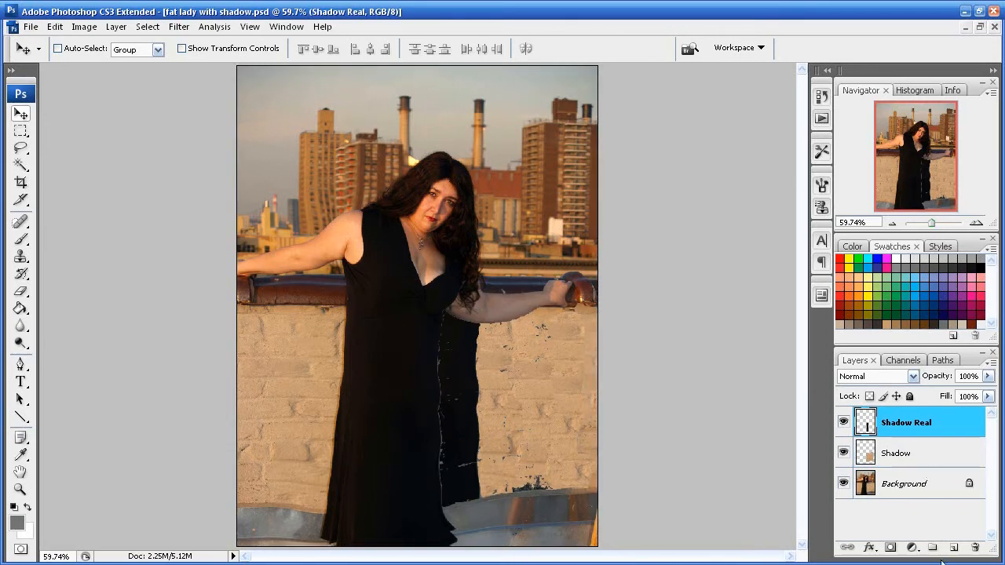
{"action": "mouse_move", "coordinate": [462, 405]}
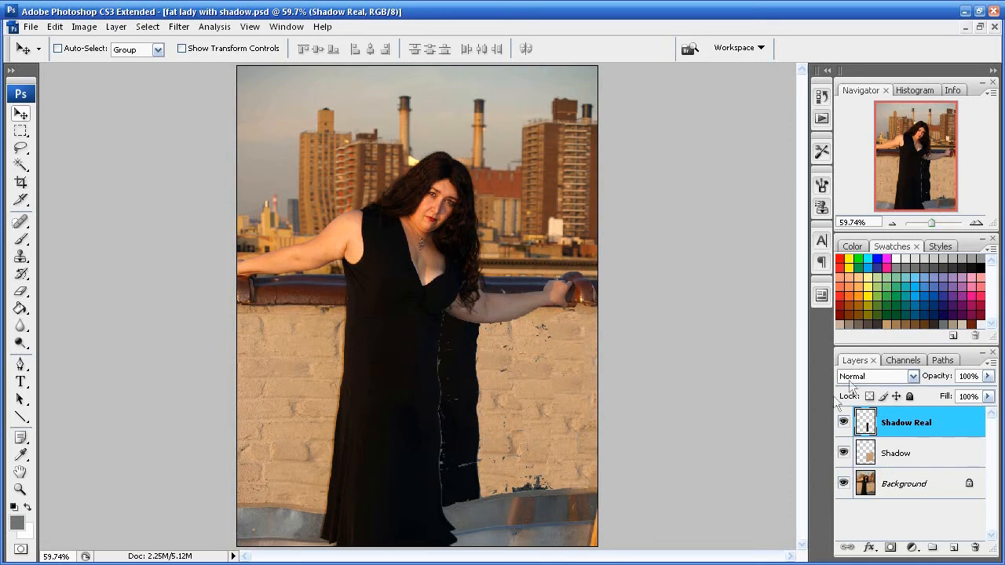
Step: Set the Shadow Real layer to Darken blend mode at 25% opacity
{"action": "left_click", "coordinate": [873, 376]}
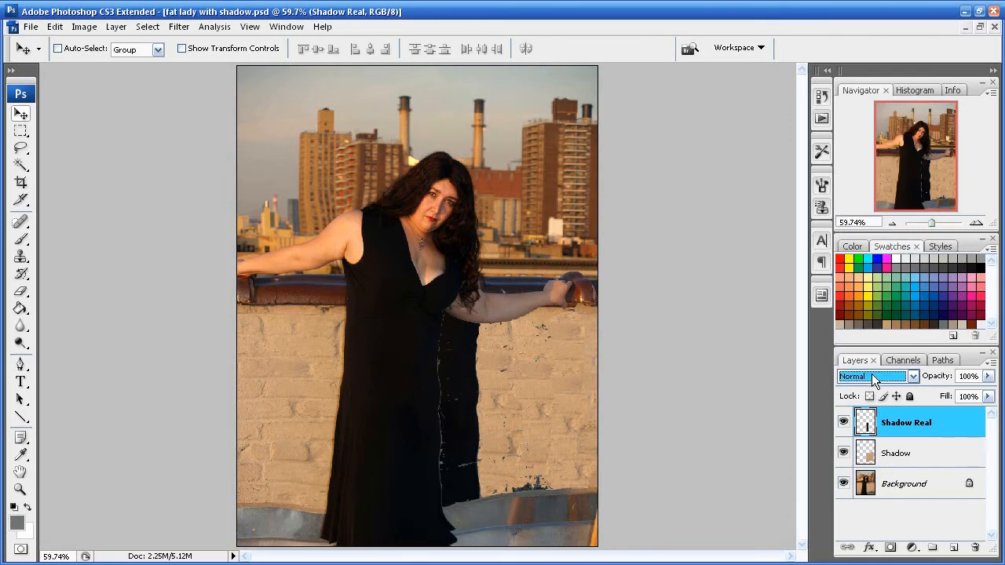
{"action": "left_click", "coordinate": [875, 376]}
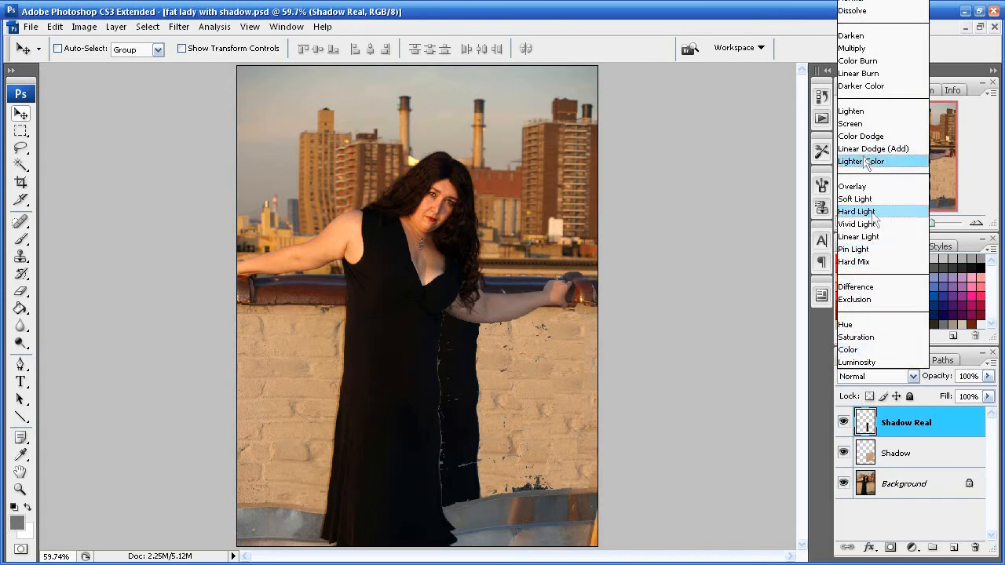
{"action": "left_click", "coordinate": [856, 61]}
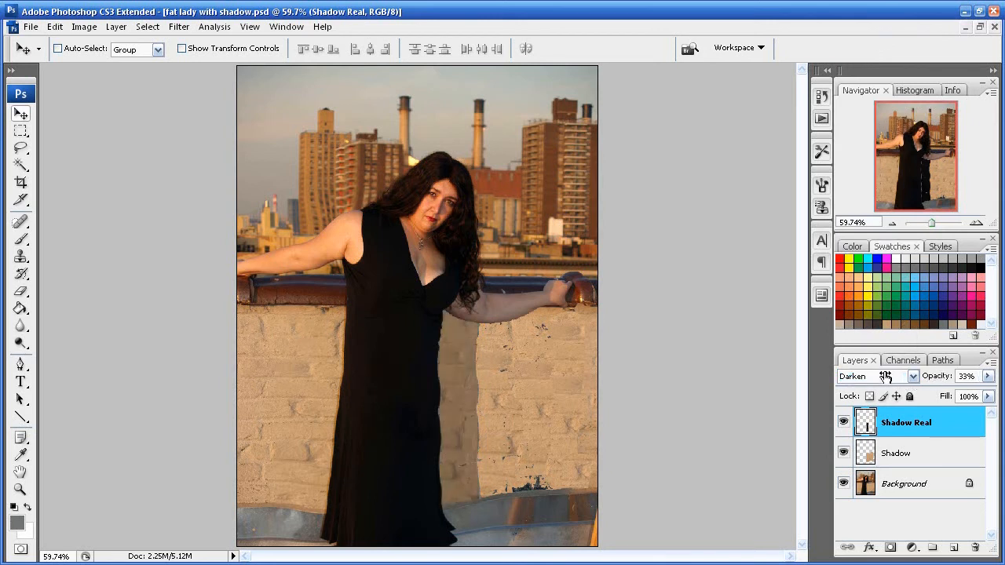
{"action": "left_click", "coordinate": [965, 376]}
{"action": "type", "text": "25"}
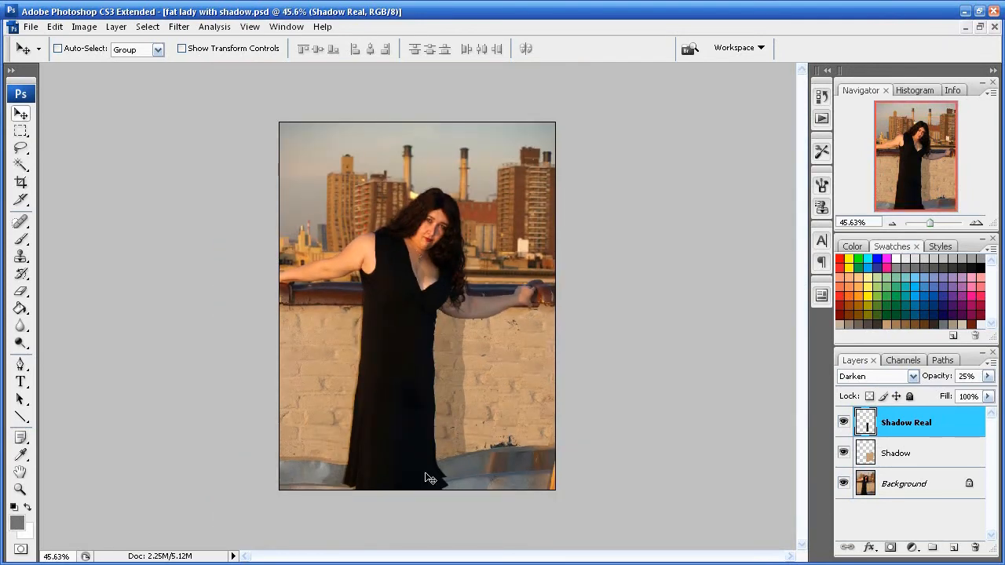
{"action": "mouse_move", "coordinate": [486, 485]}
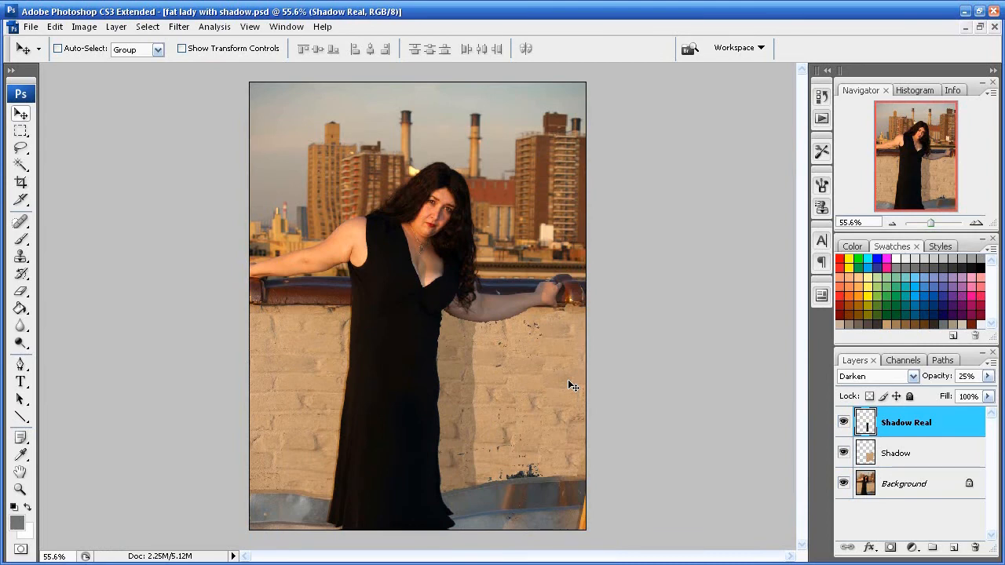
{"action": "mouse_move", "coordinate": [515, 424]}
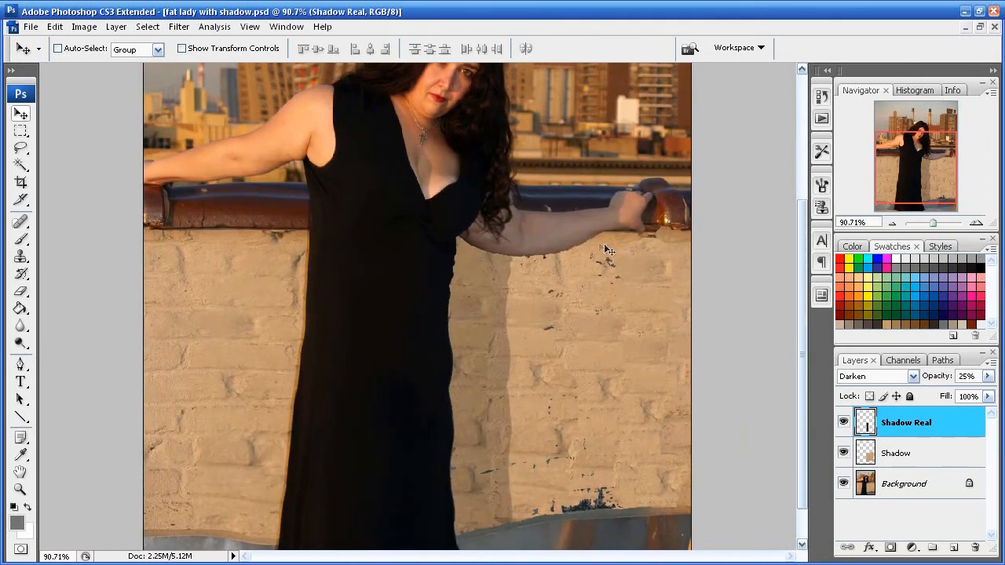
{"action": "mouse_move", "coordinate": [270, 361]}
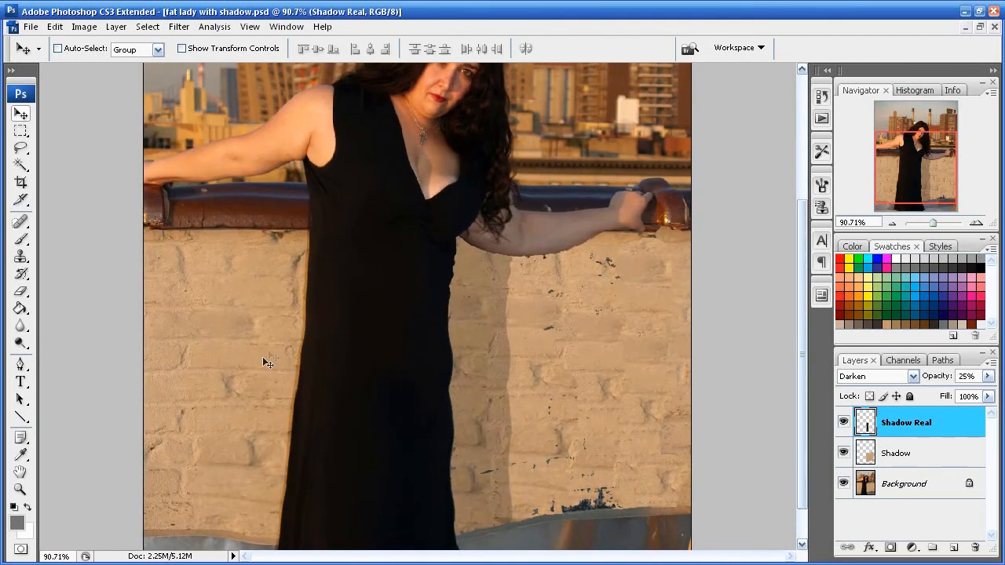